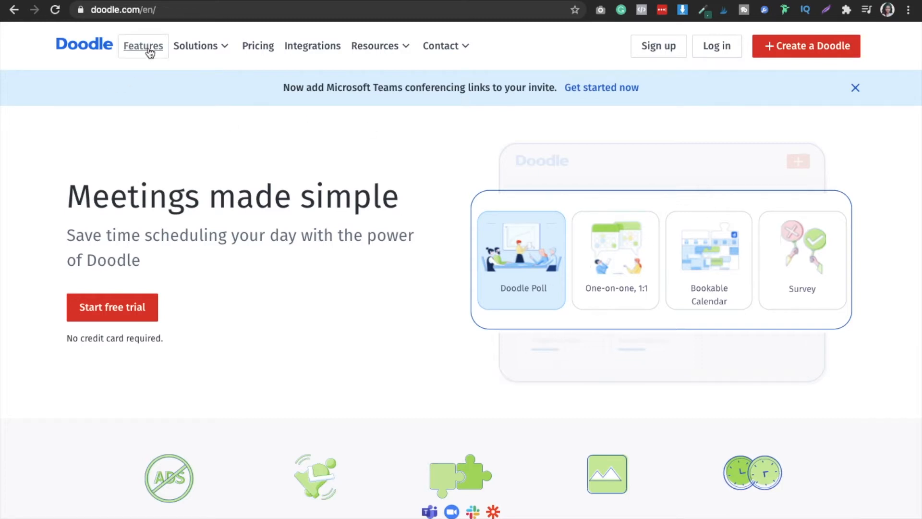
Step: Go to Doodle's Features page headed 'Meet Doodle, your scheduling ally'
click(143, 46)
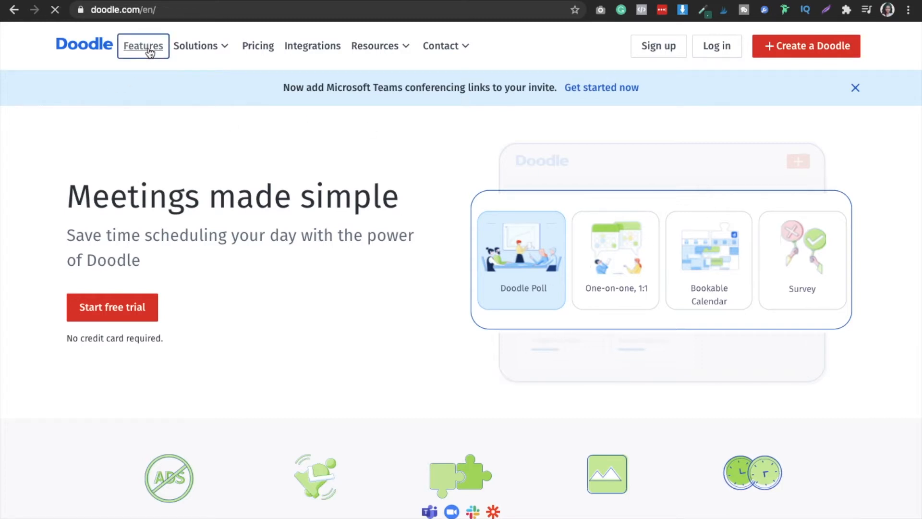
click(143, 46)
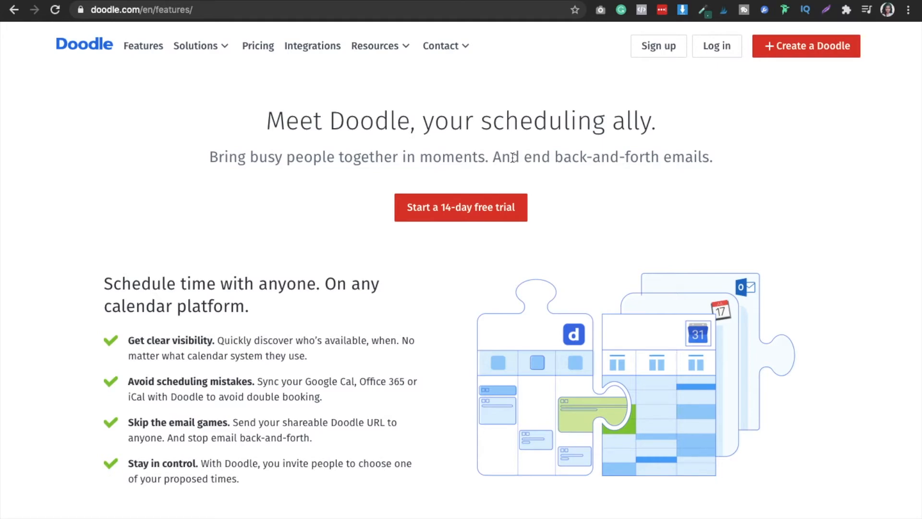
mouse_move(172, 341)
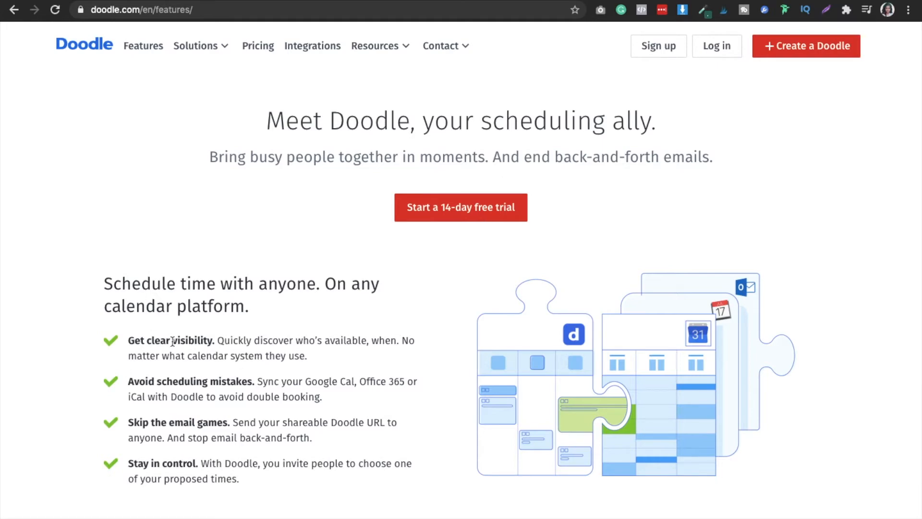
mouse_move(200, 427)
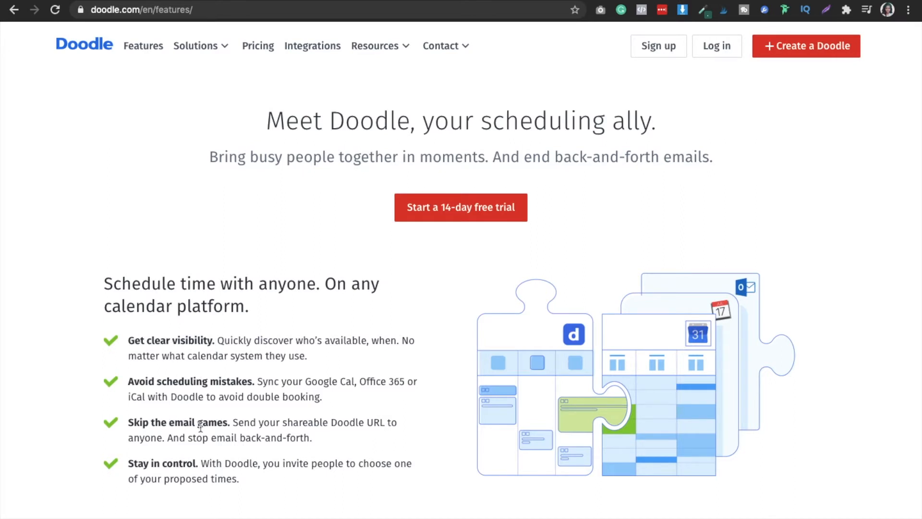
mouse_move(342, 429)
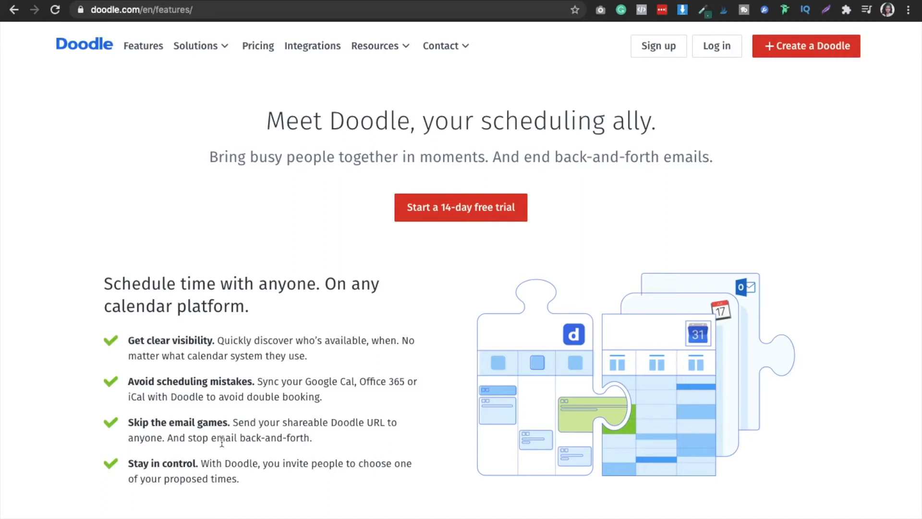
mouse_move(322, 444)
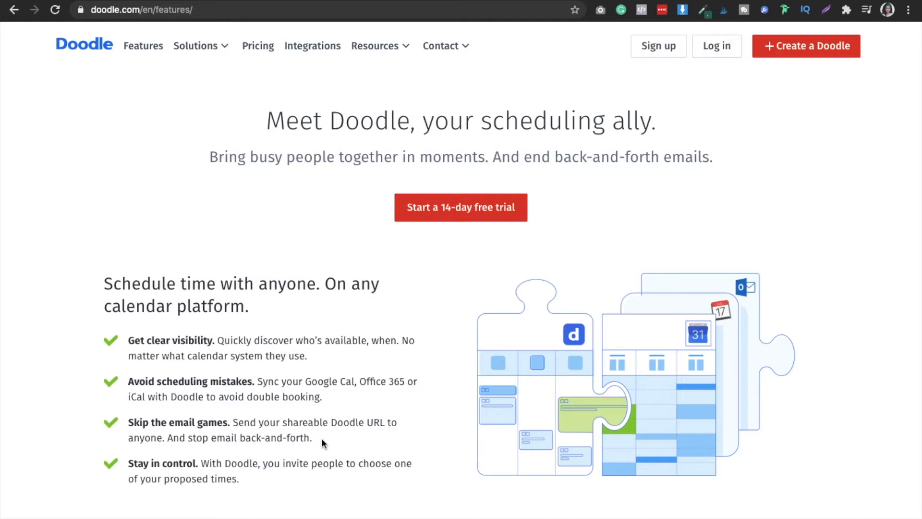
mouse_move(203, 381)
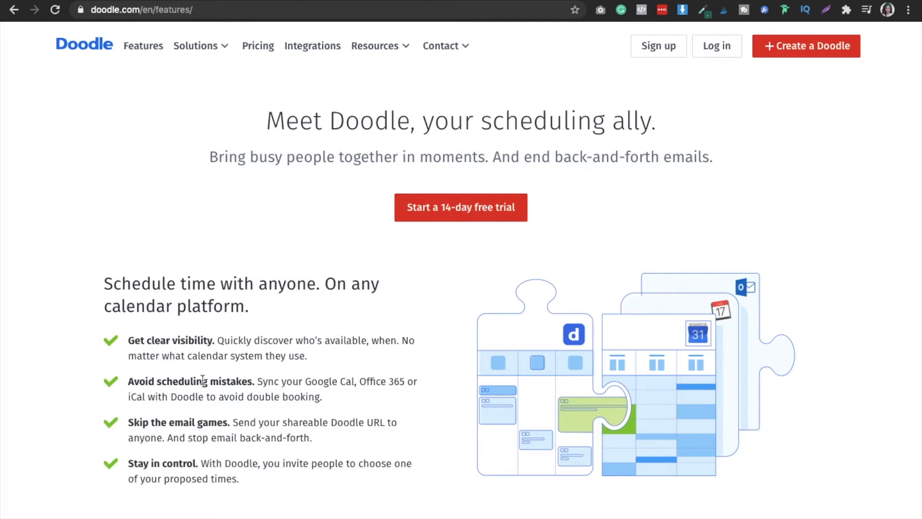
mouse_move(180, 344)
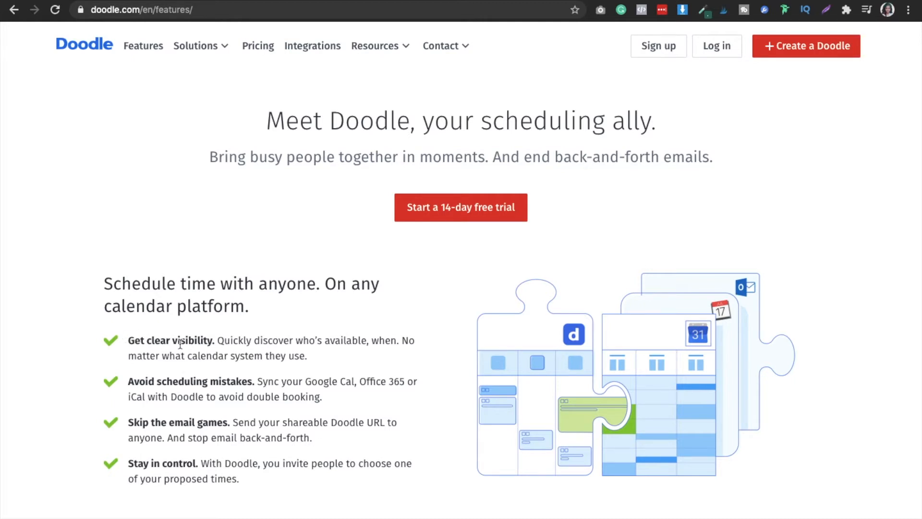
mouse_move(257, 217)
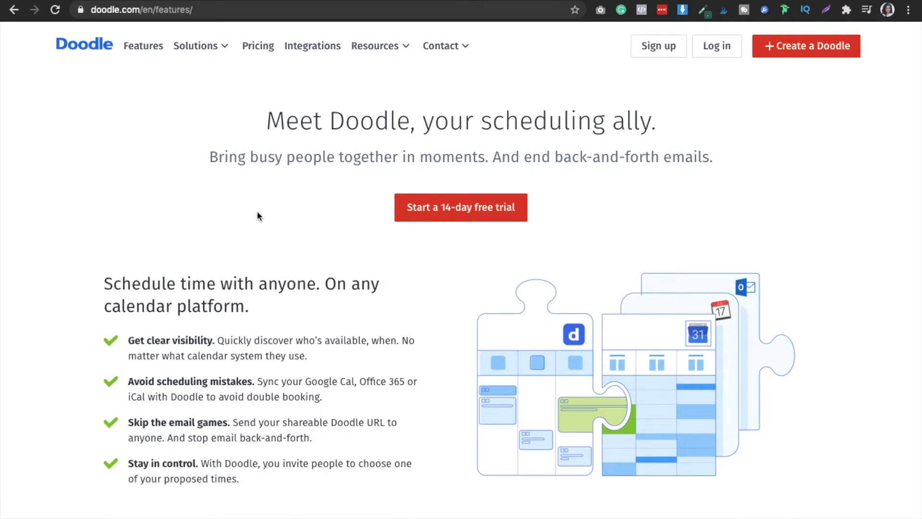
Step: View the Premium pricing page with Pro €6.95/mo, Team €44.75/mo and Enterprise plans
click(257, 46)
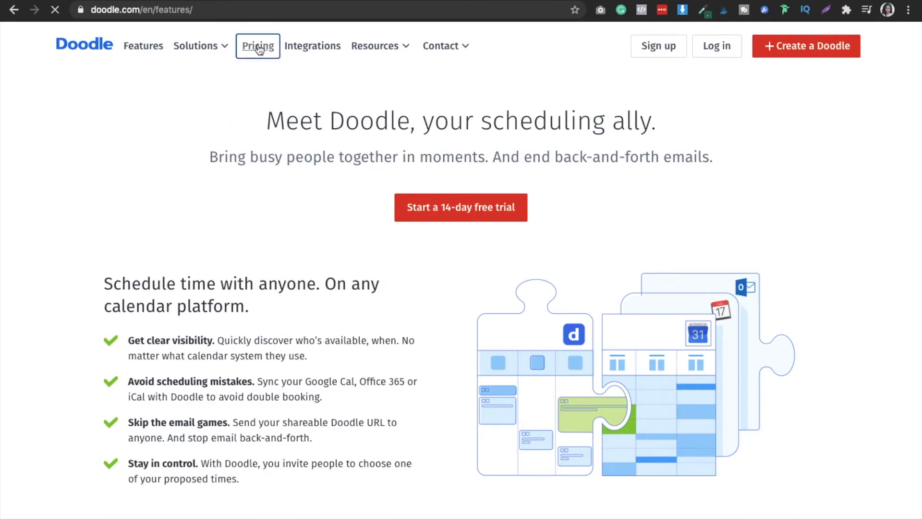
click(257, 46)
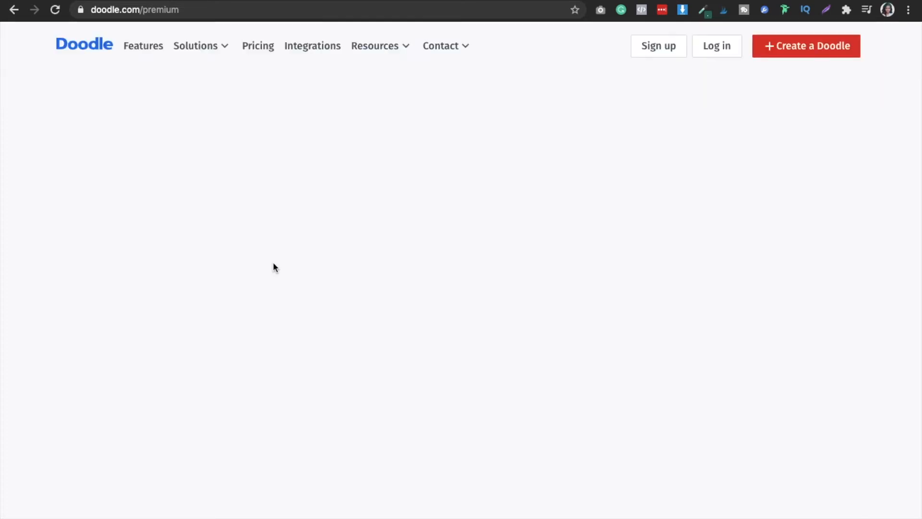
scroll(down, 3)
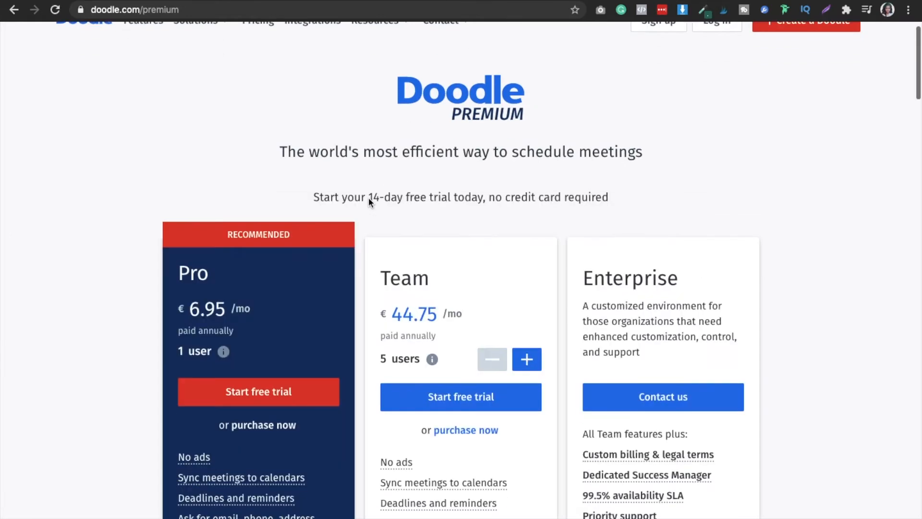
scroll(down, 3)
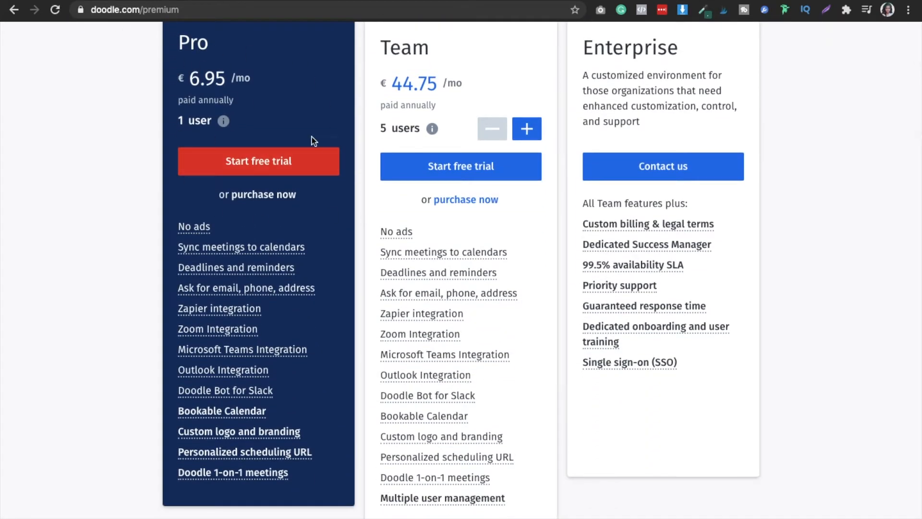
mouse_move(222, 86)
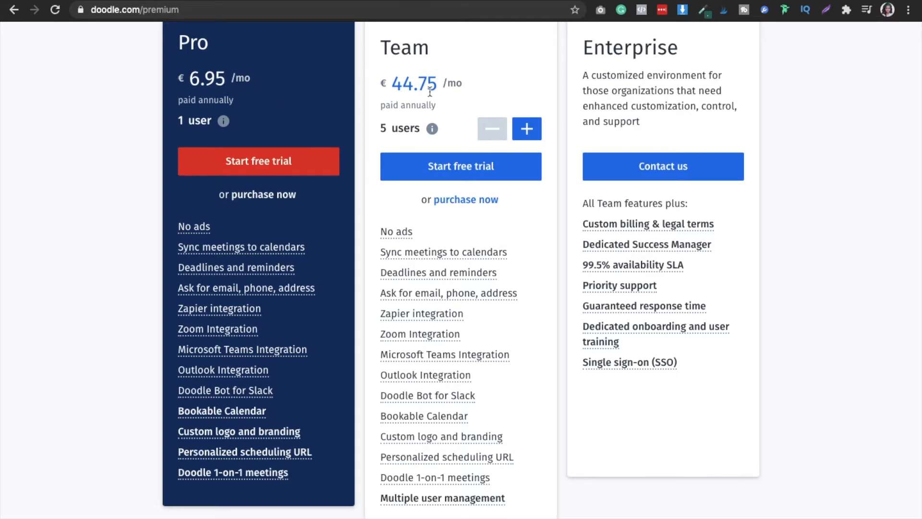
scroll(down, 3)
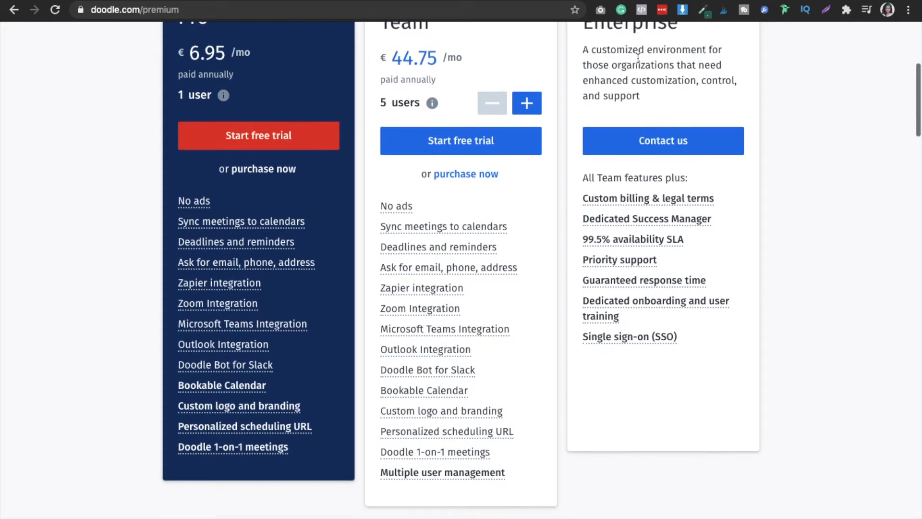
scroll(down, 3)
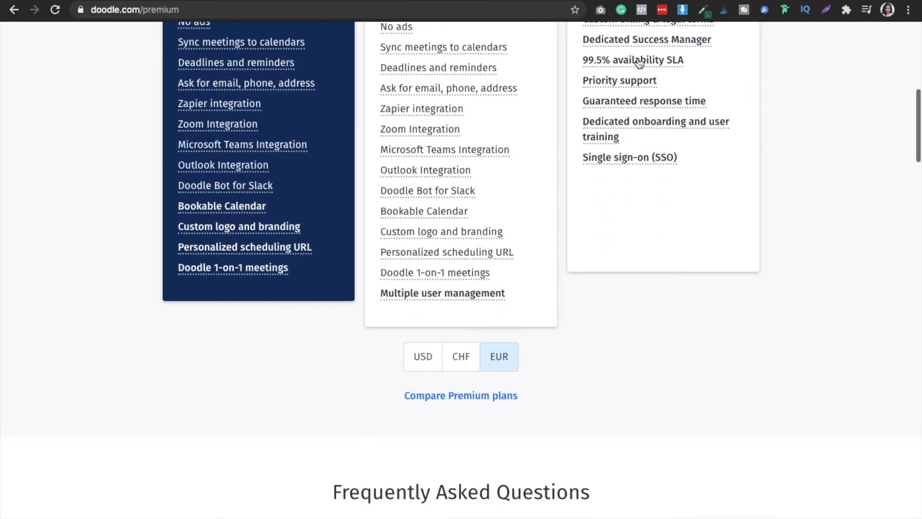
scroll(down, 3)
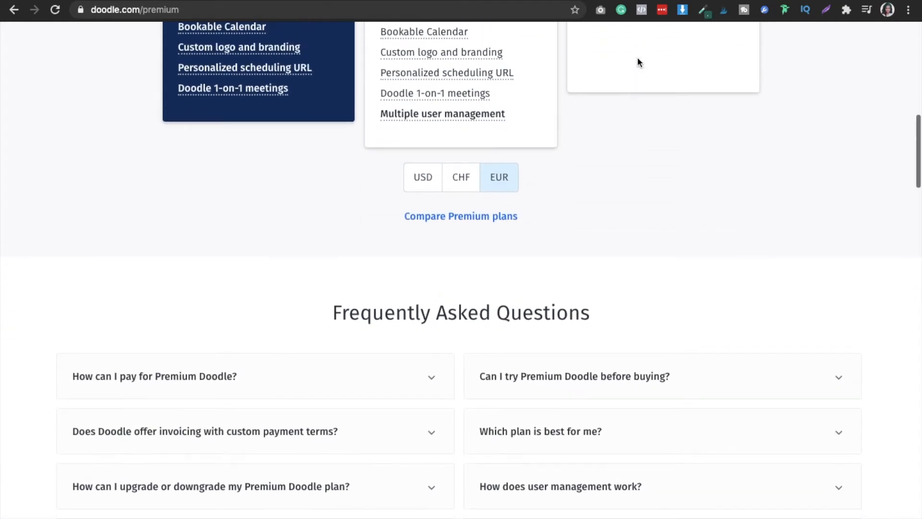
scroll(up, 3)
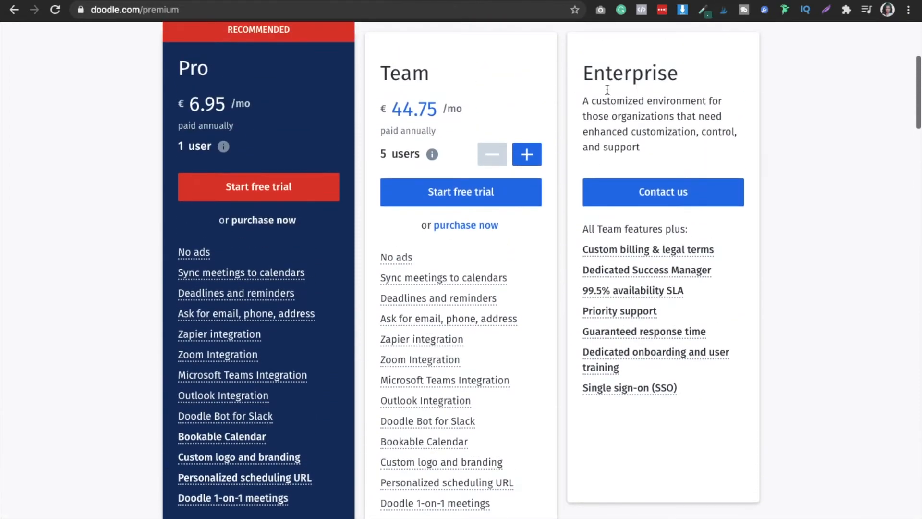
scroll(up, 3)
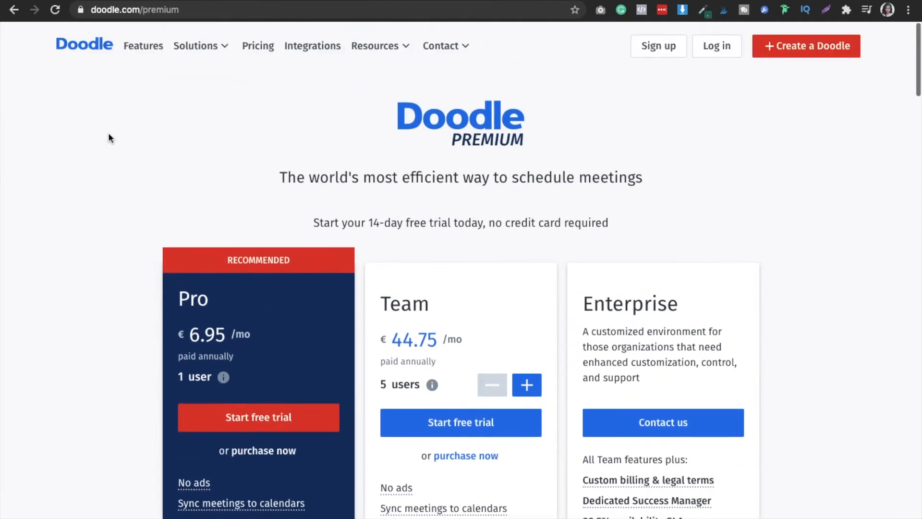
Step: Sign up for a Doodle account using Continue with Google
click(658, 47)
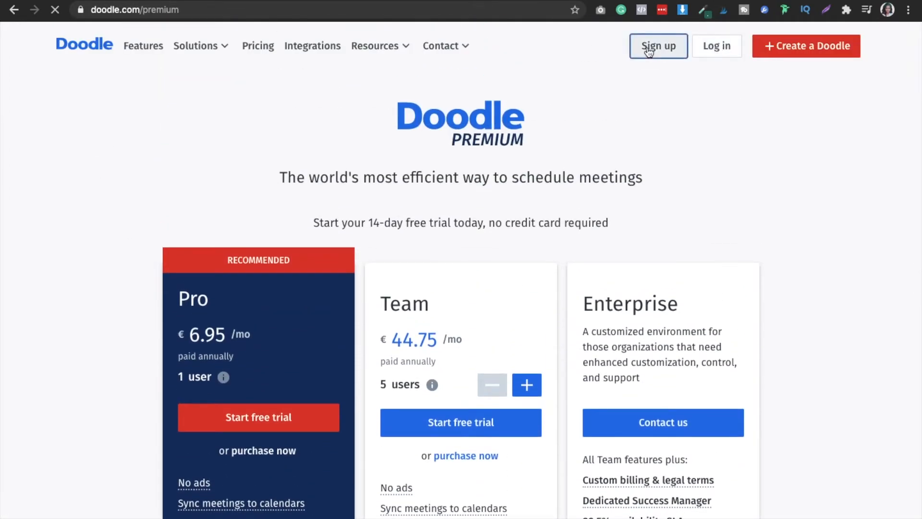
click(658, 46)
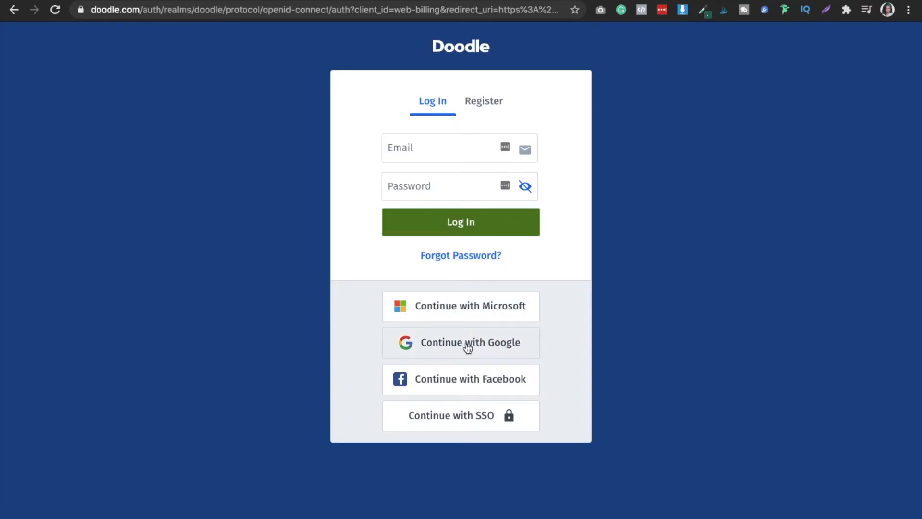
click(460, 343)
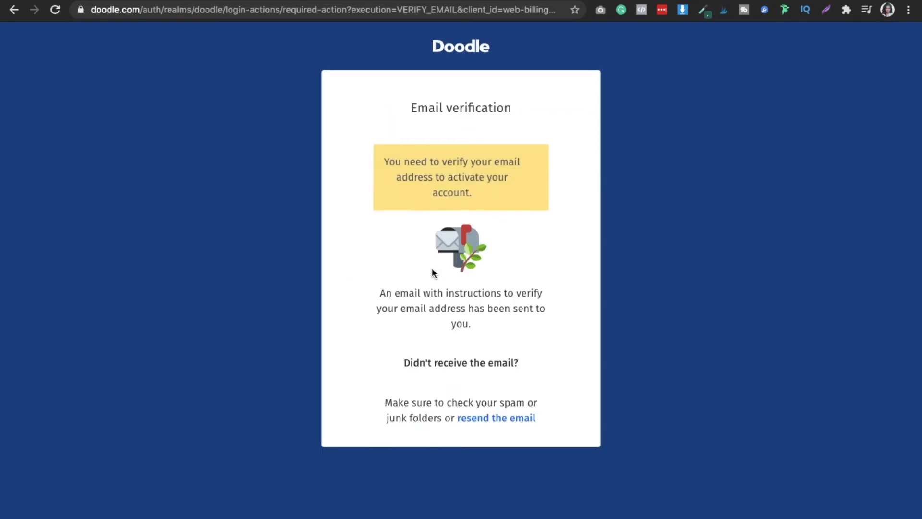
mouse_move(469, 210)
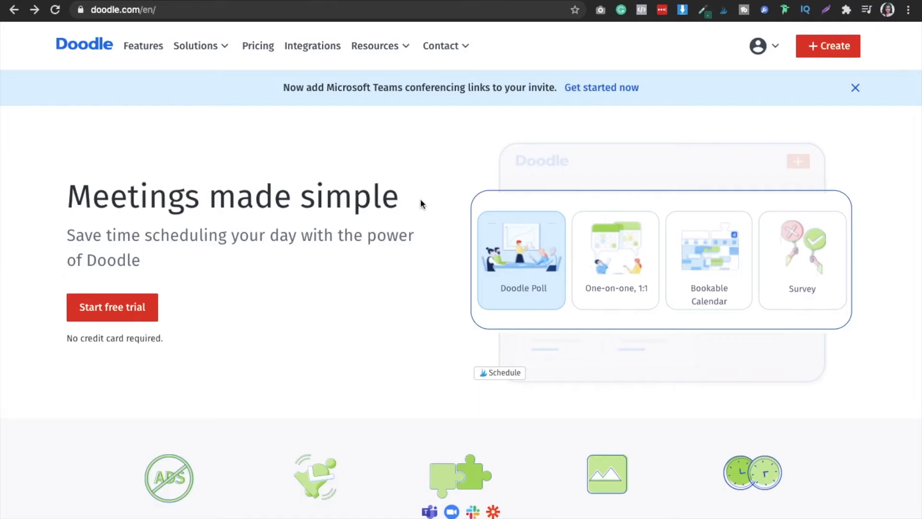
click(763, 46)
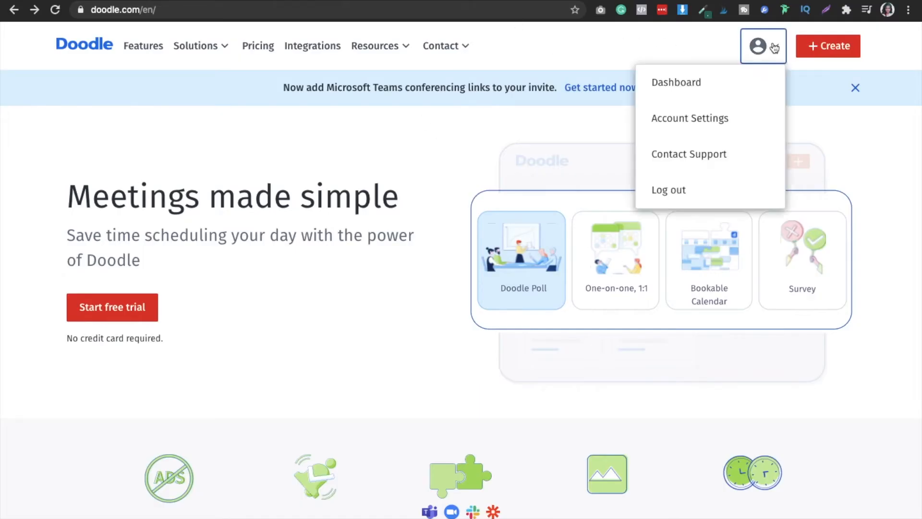
mouse_move(689, 118)
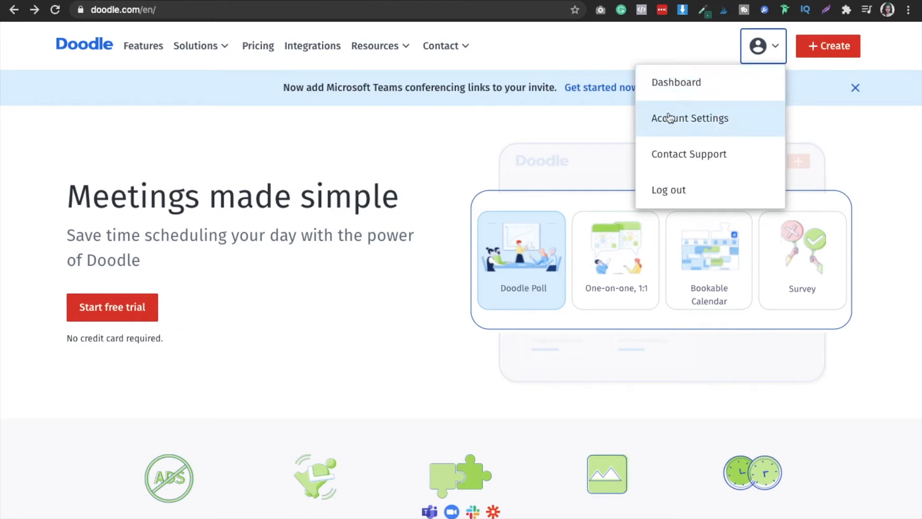
mouse_move(491, 105)
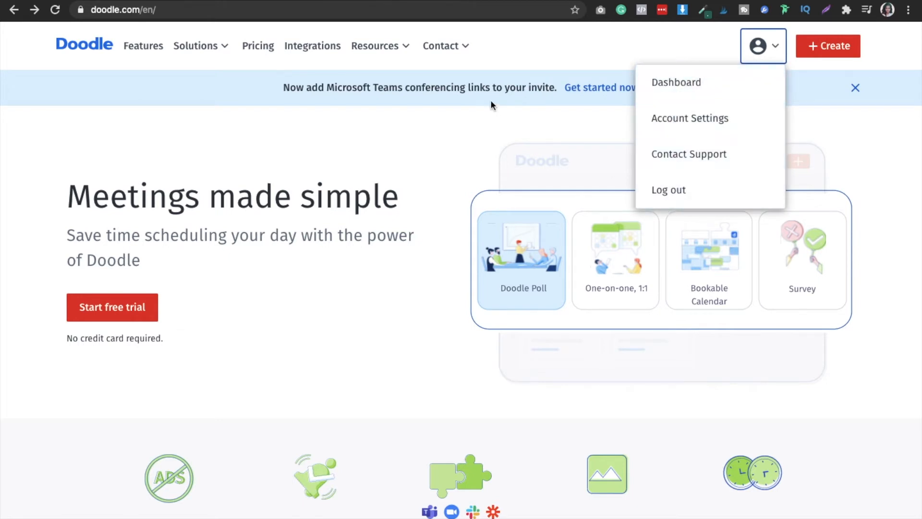
mouse_move(212, 170)
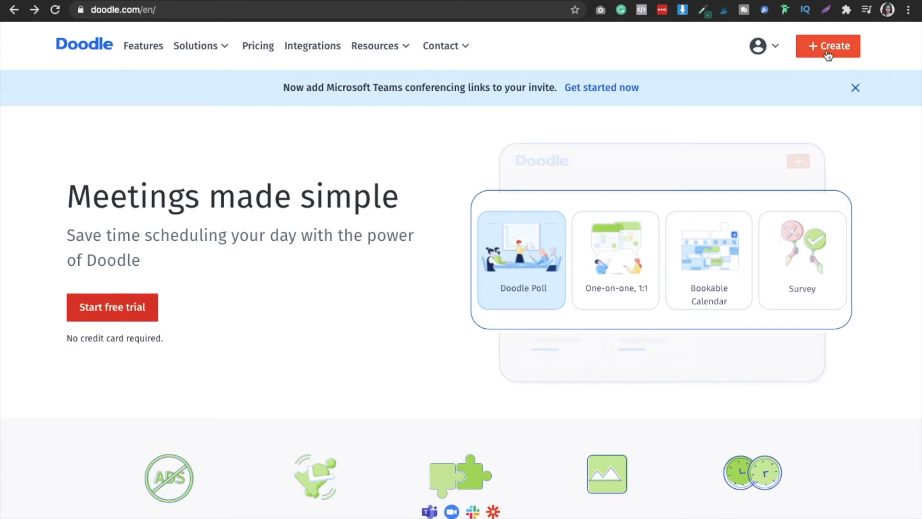
Step: Start creating a new Doodle and reach the meeting type chooser
click(828, 46)
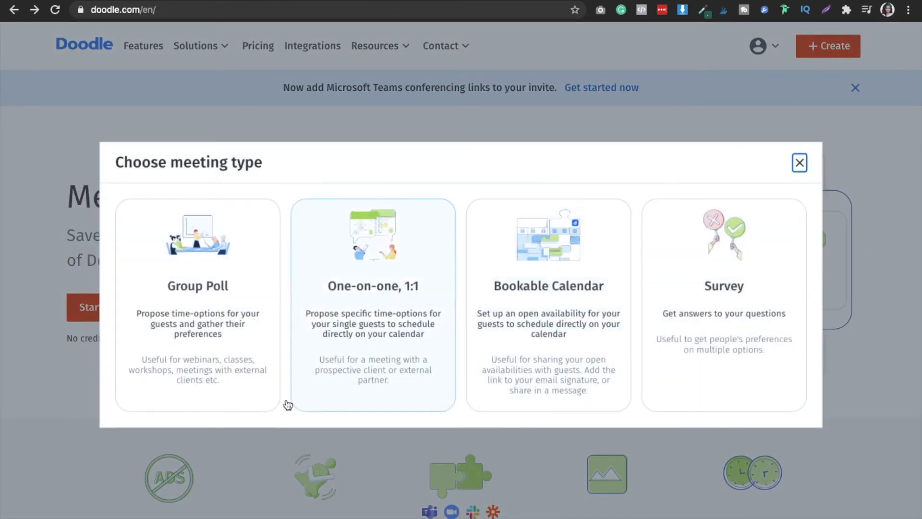
mouse_move(197, 285)
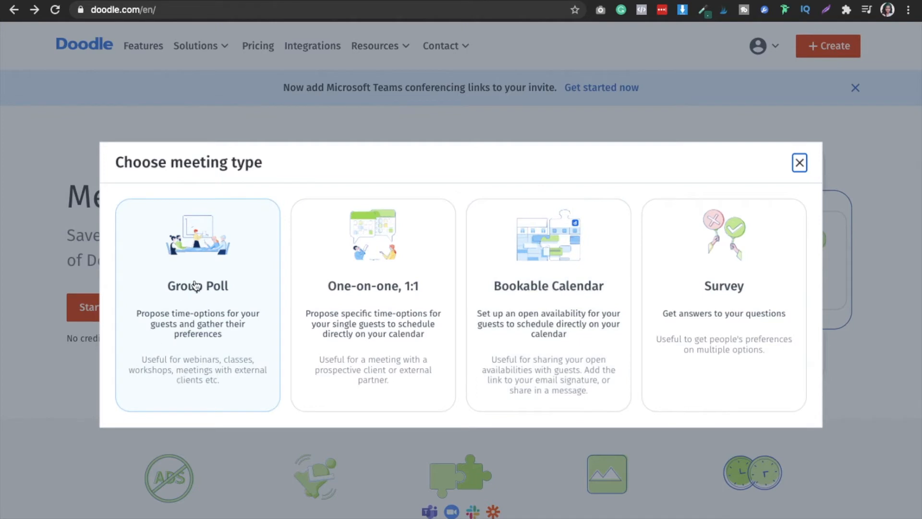
mouse_move(157, 273)
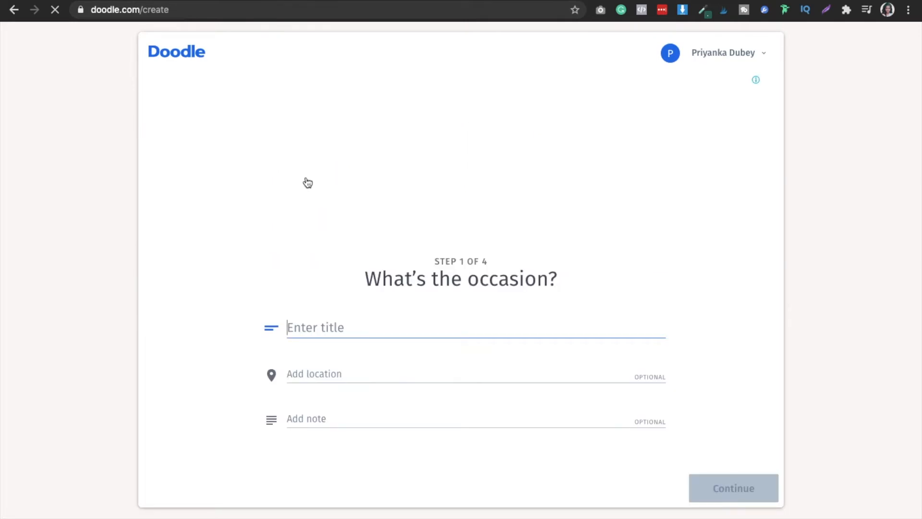
Step: Title the new poll 'Cold to clients Masterclass'
text(C)
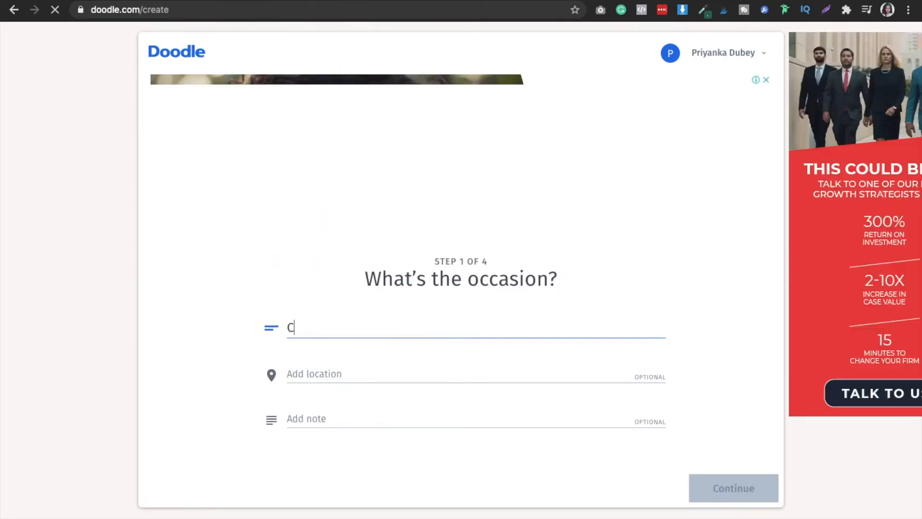
text(old to)
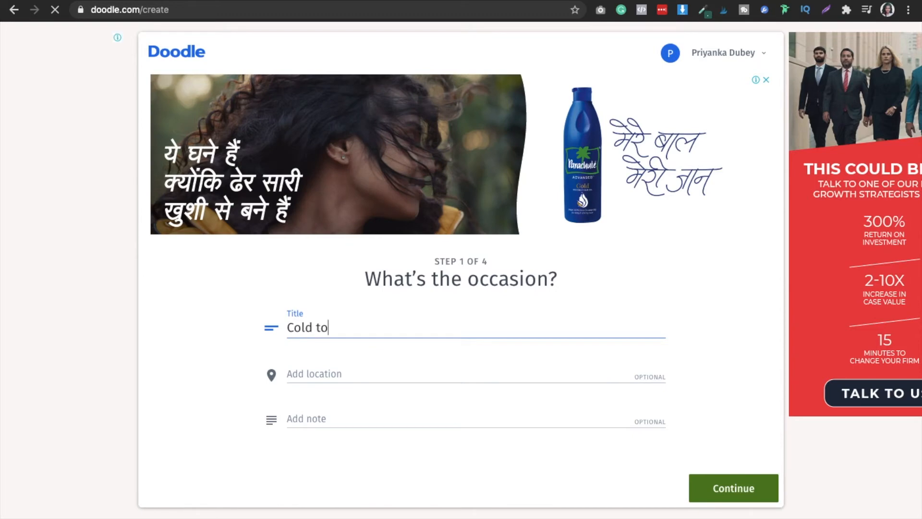
text(clients)
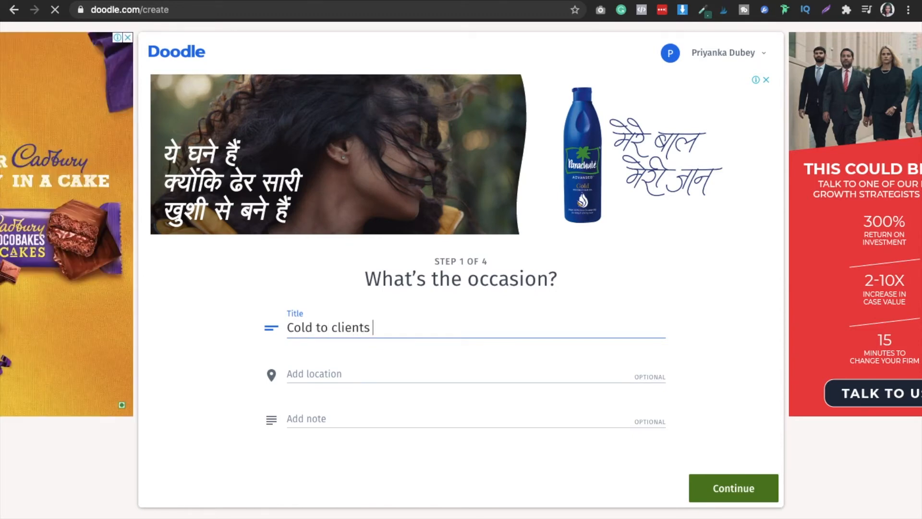
text(Mastr)
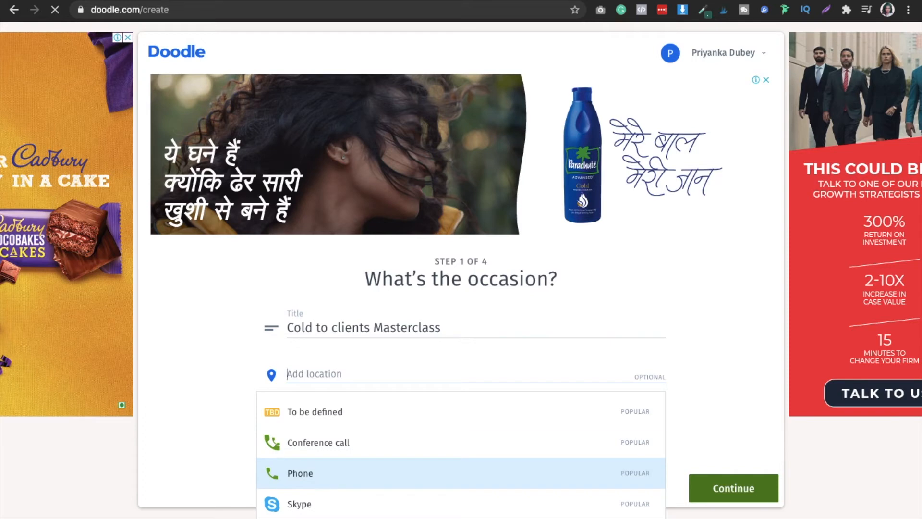
mouse_move(523, 408)
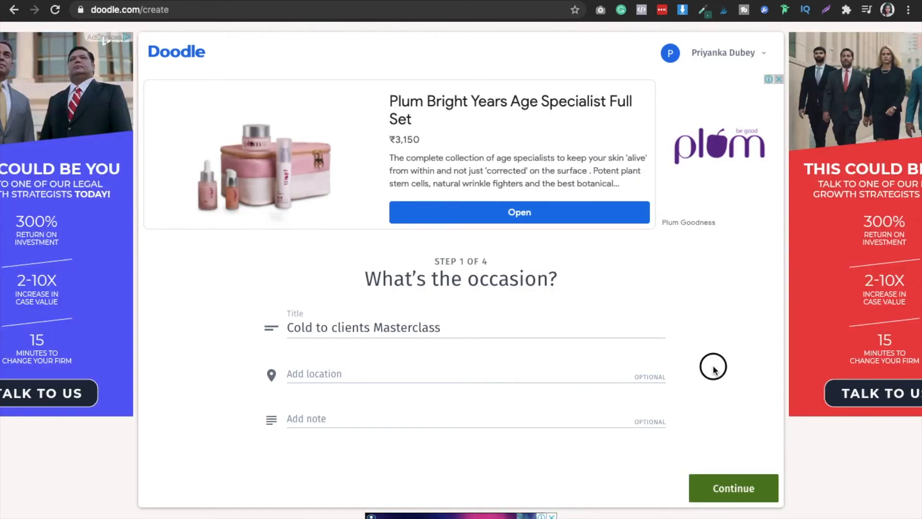
Step: Set the poll's location to Zoom from the location suggestions
scroll(down, 3)
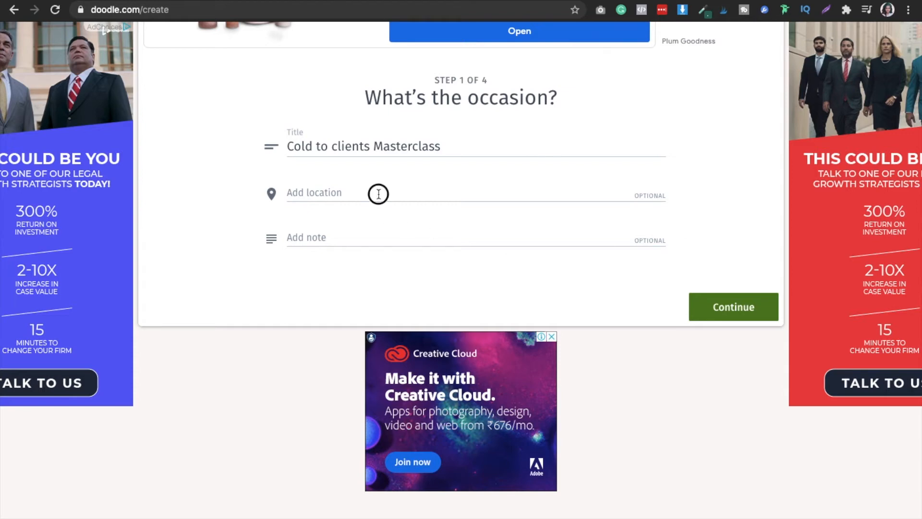
click(376, 192)
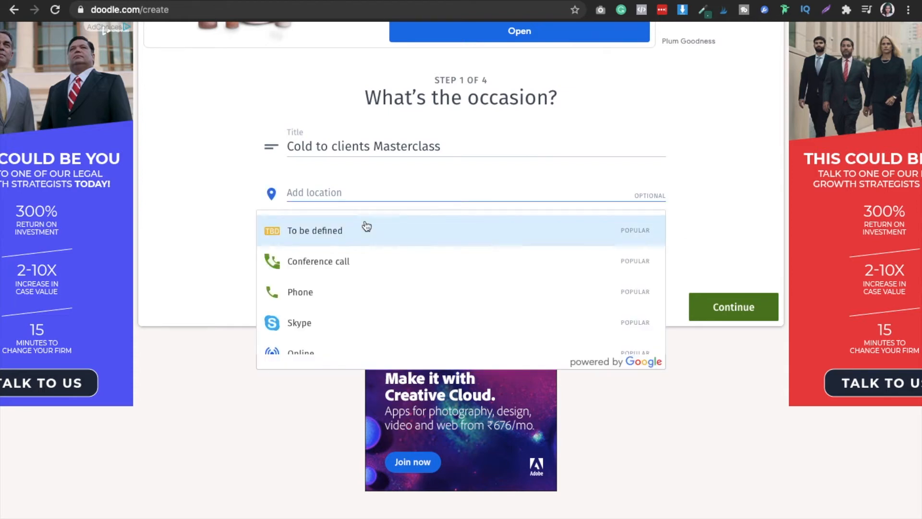
scroll(down, 3)
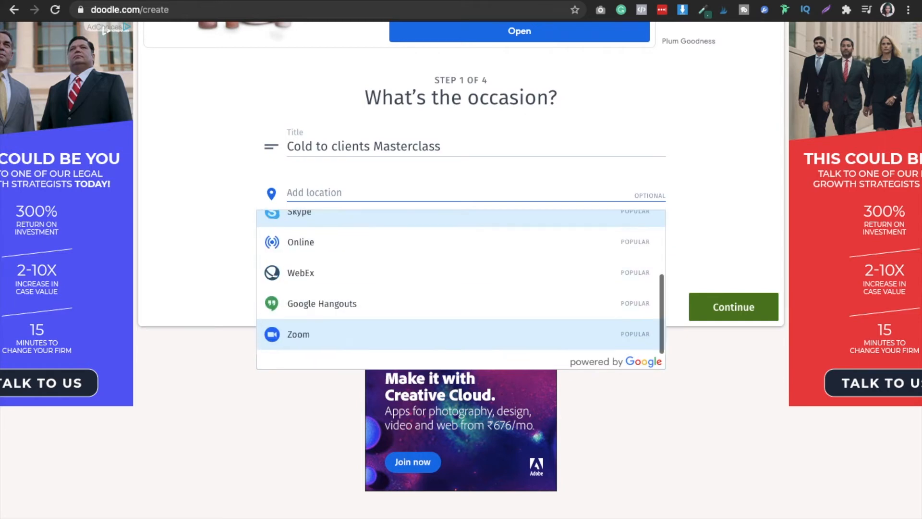
mouse_move(303, 273)
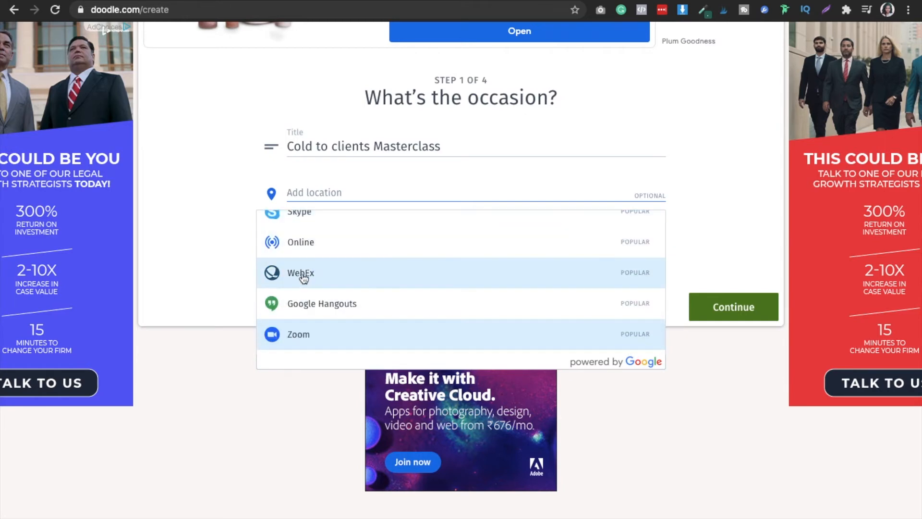
click(298, 334)
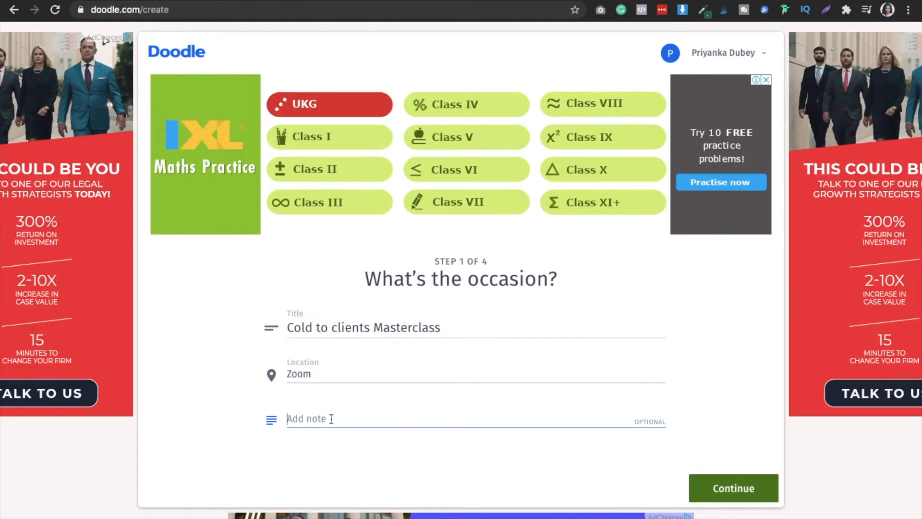
Step: Add the note 'Pick the time slots!' and submit the occasion details
text(Pick the t)
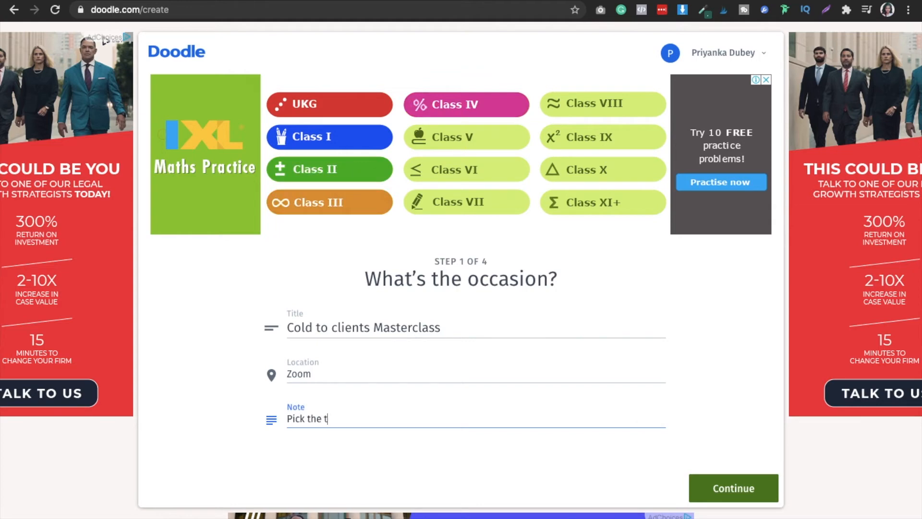
text(ime slot)
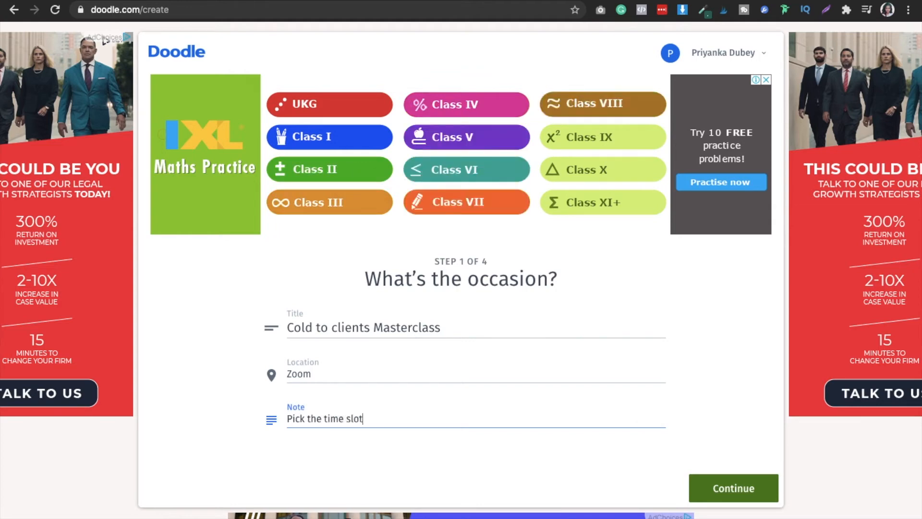
text(s)
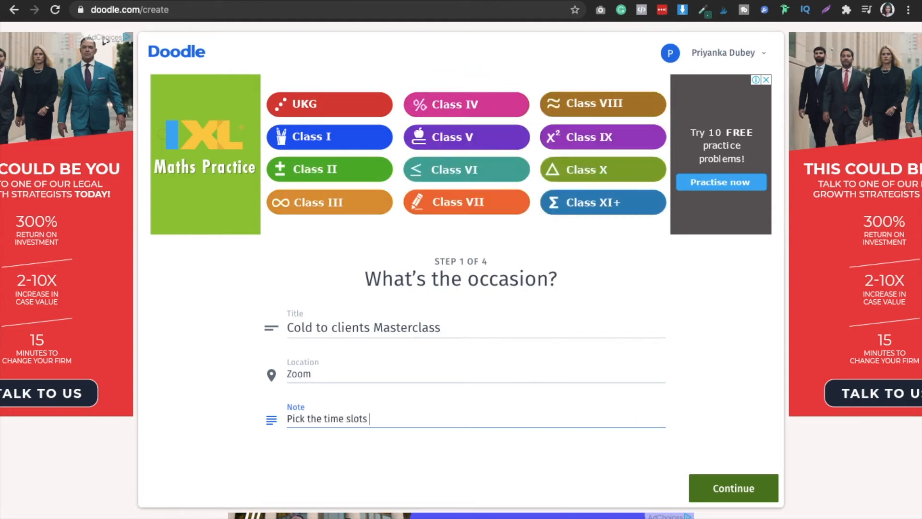
text(best)
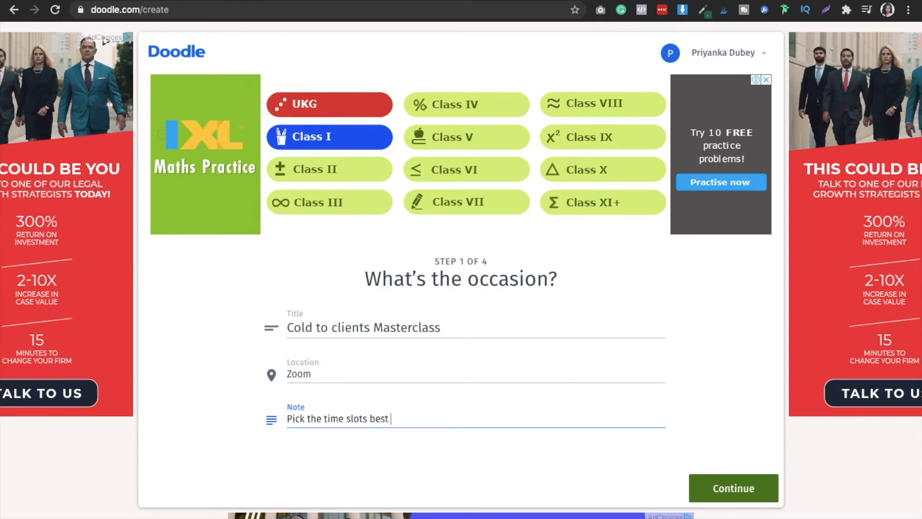
text(avai)
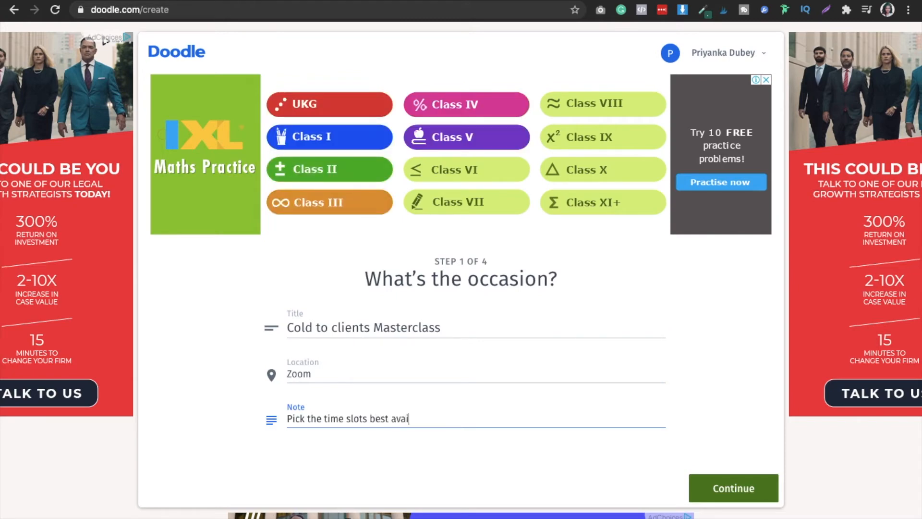
key(Backspace)
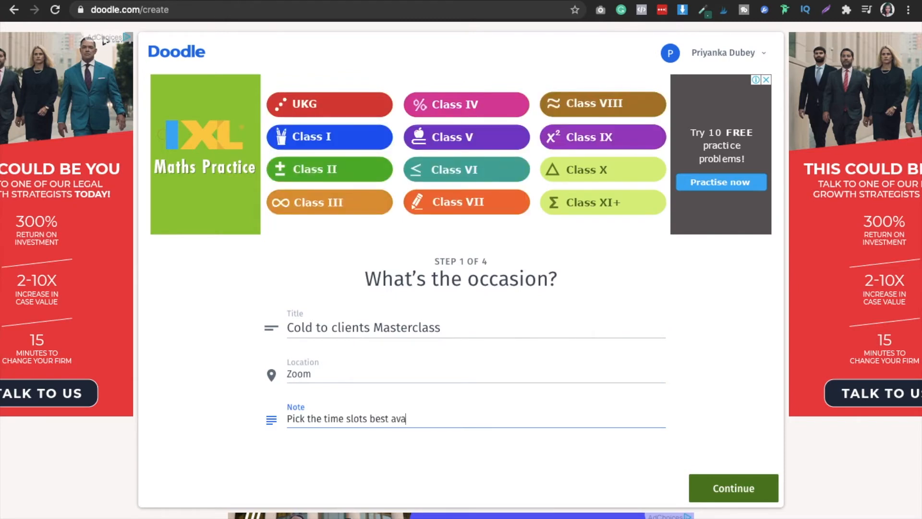
key(backspace)
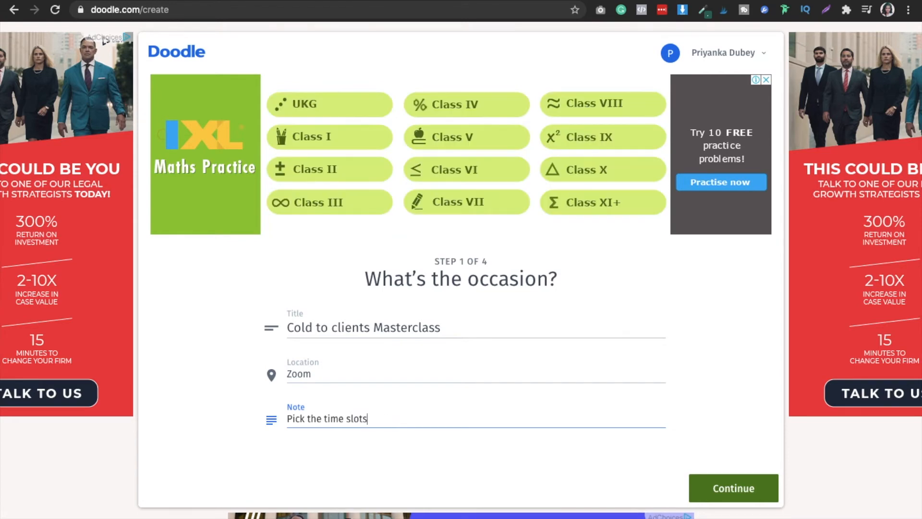
text(!)
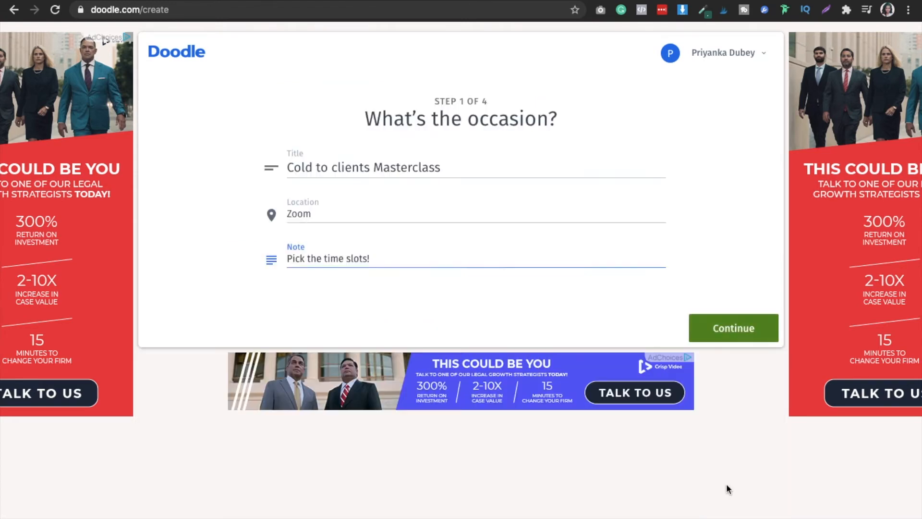
click(733, 328)
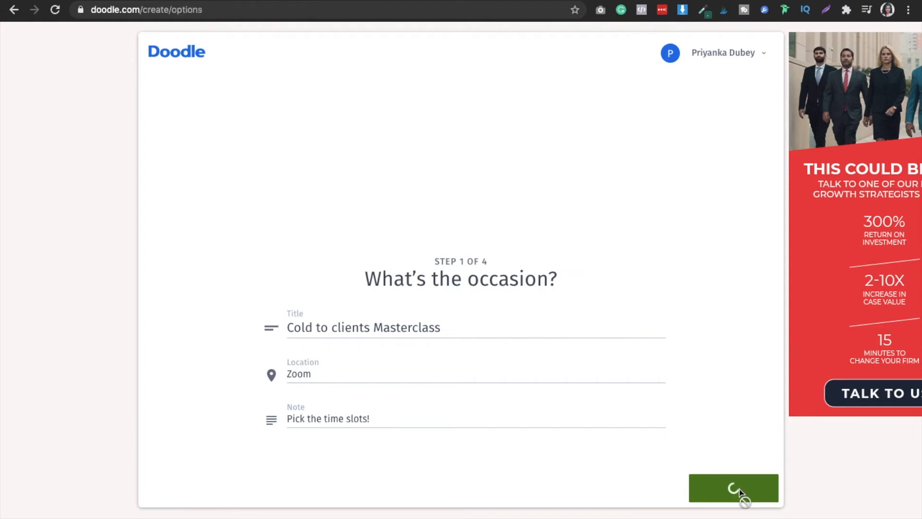
Step: Add one-hour slots on Sat May 8 at 8:00, 10:30 and 12:30, then move to the following week
click(733, 487)
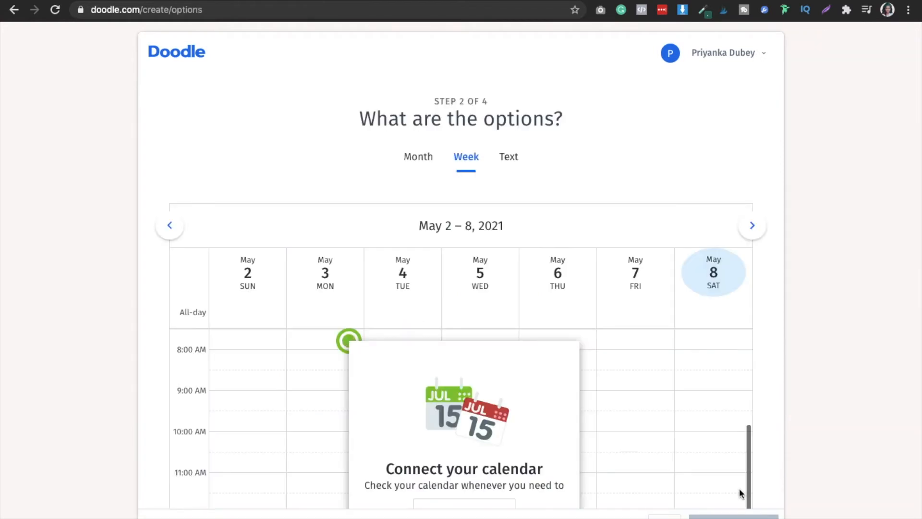
mouse_move(657, 186)
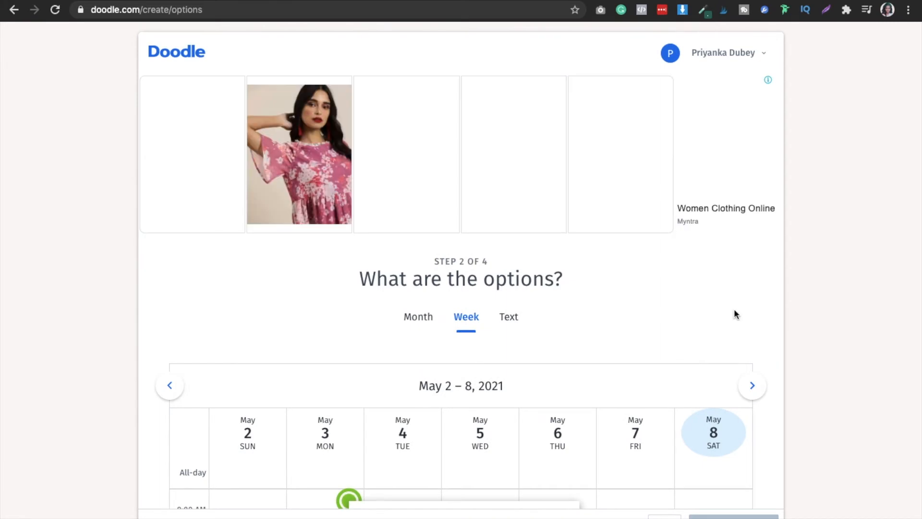
scroll(down, 3)
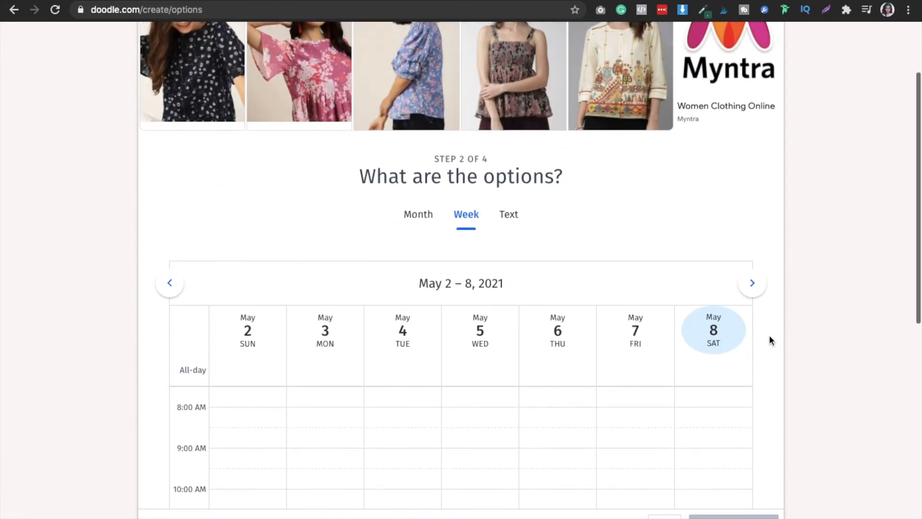
scroll(down, 3)
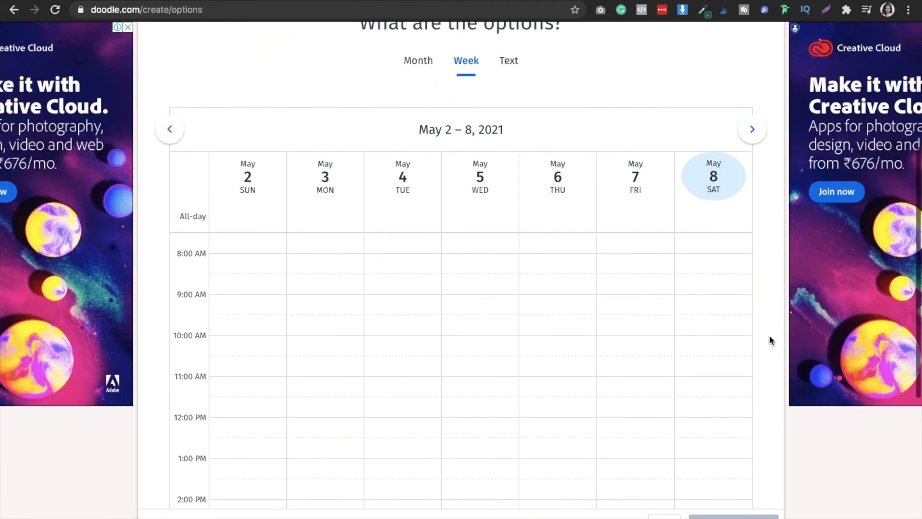
scroll(up, 3)
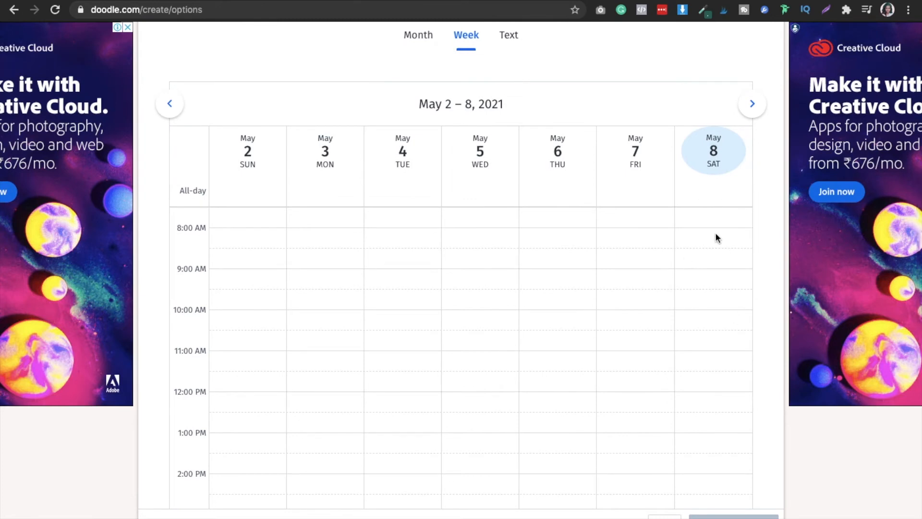
click(713, 241)
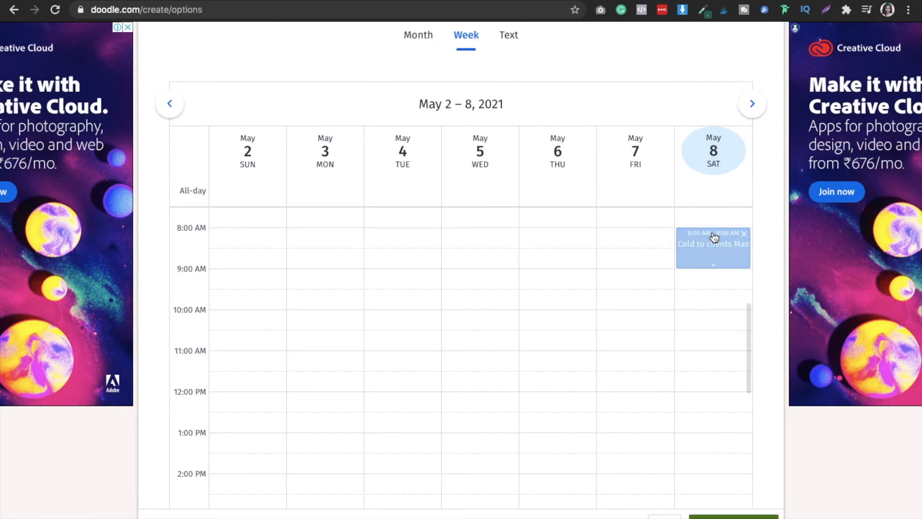
mouse_move(787, 240)
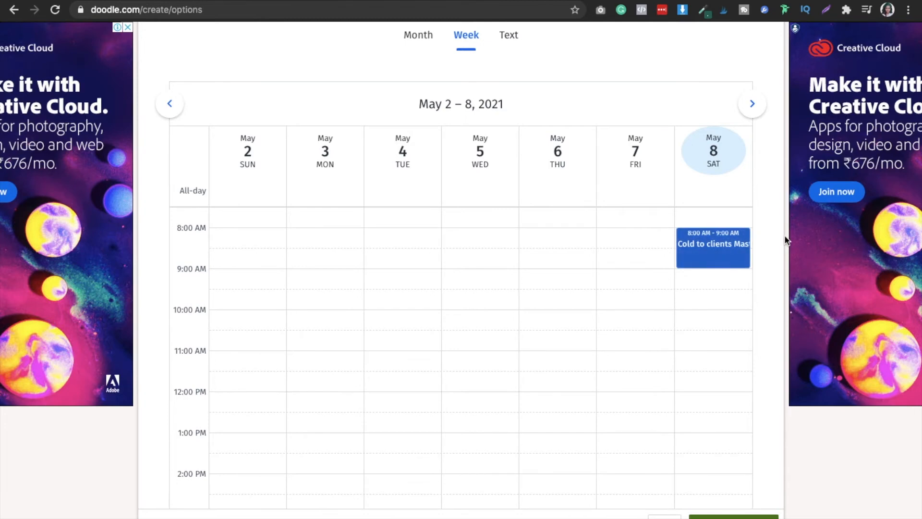
mouse_move(722, 416)
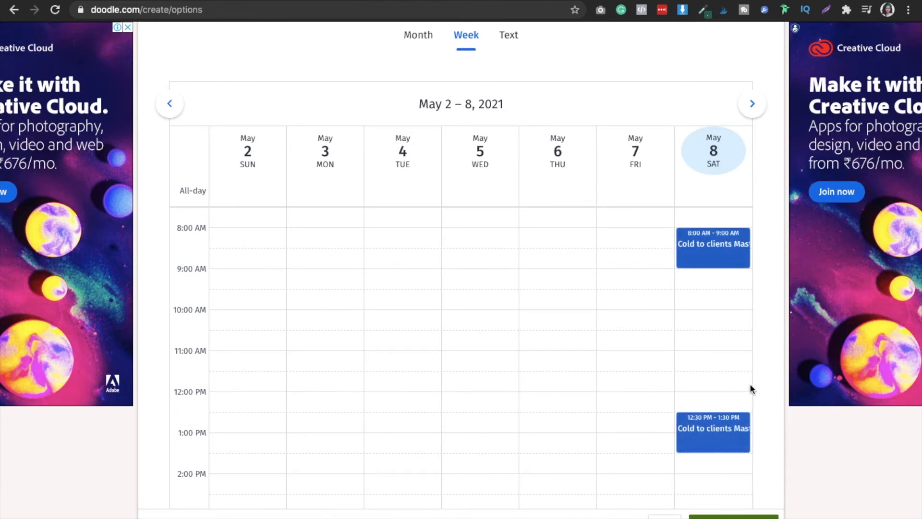
mouse_move(732, 424)
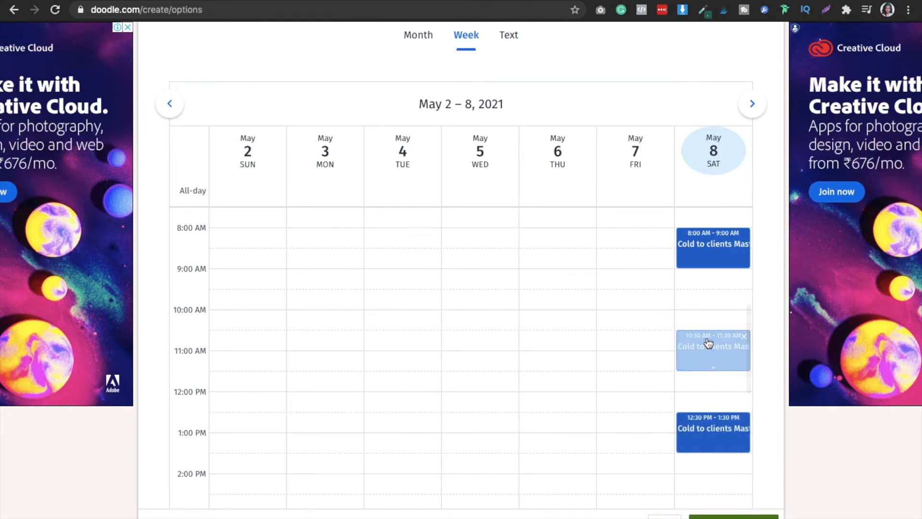
mouse_move(754, 292)
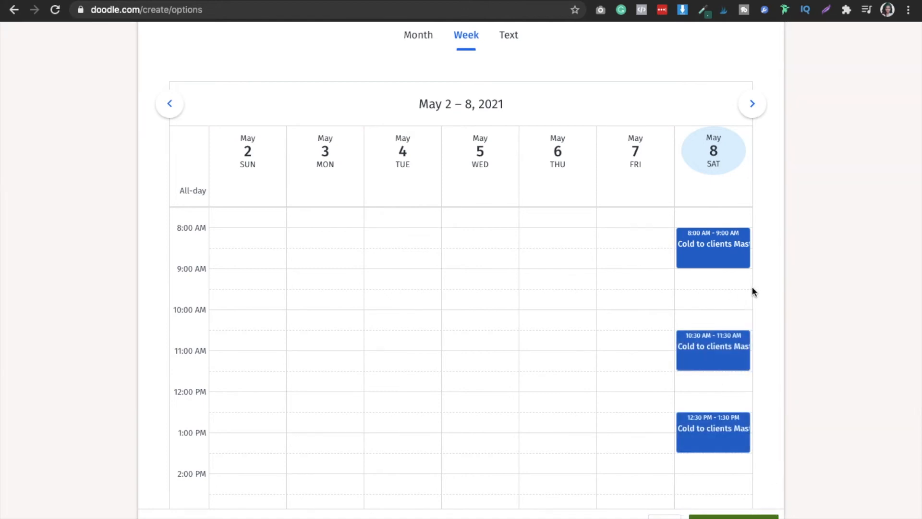
mouse_move(752, 104)
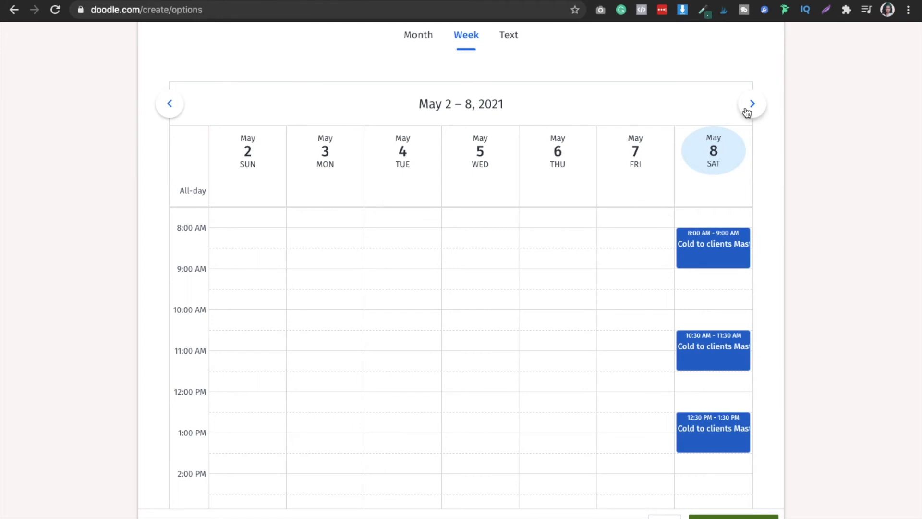
click(752, 104)
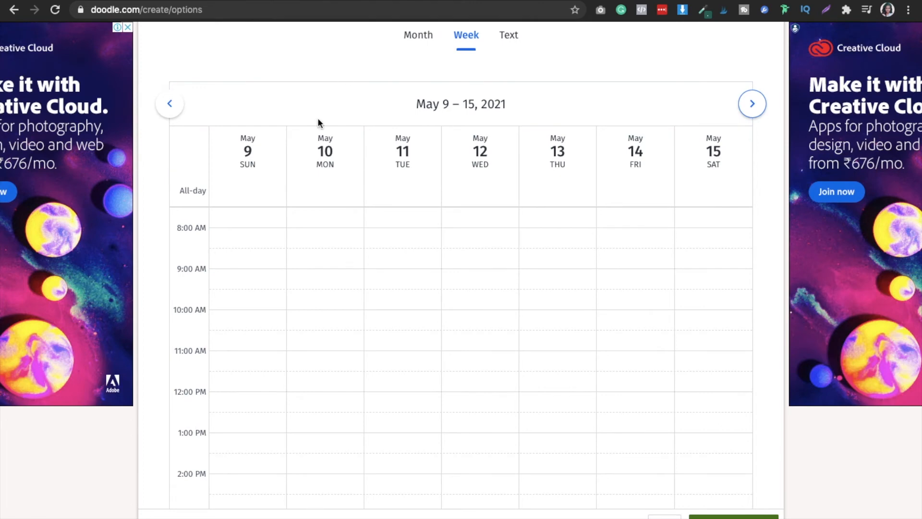
Step: Continue to step 3, Poll settings, leaving every option unchecked
click(169, 104)
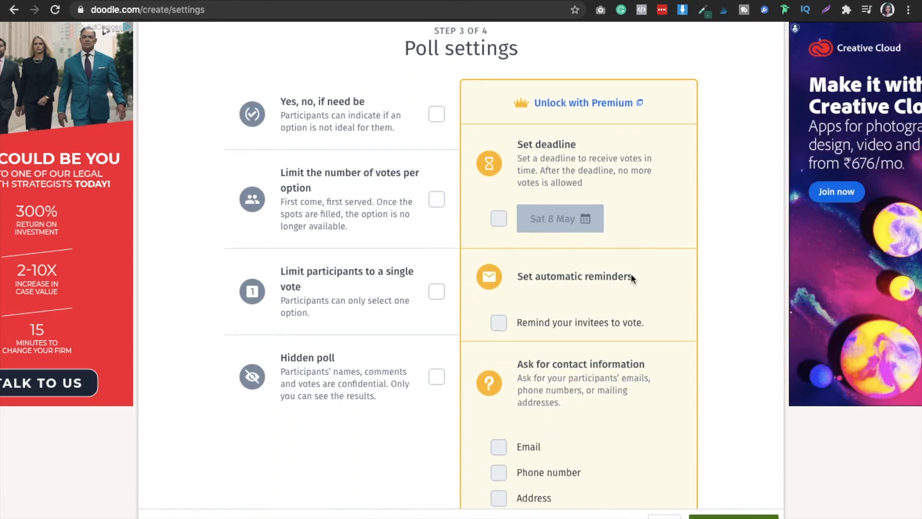
mouse_move(591, 123)
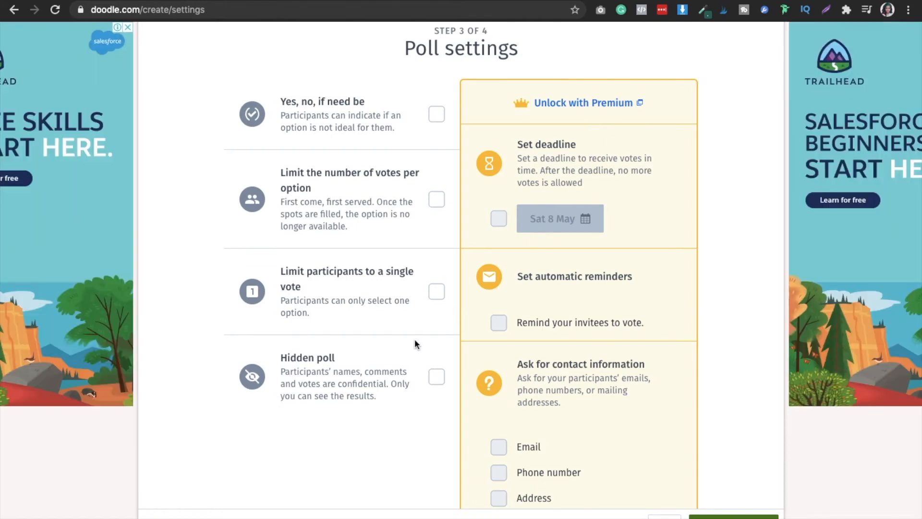
mouse_move(409, 206)
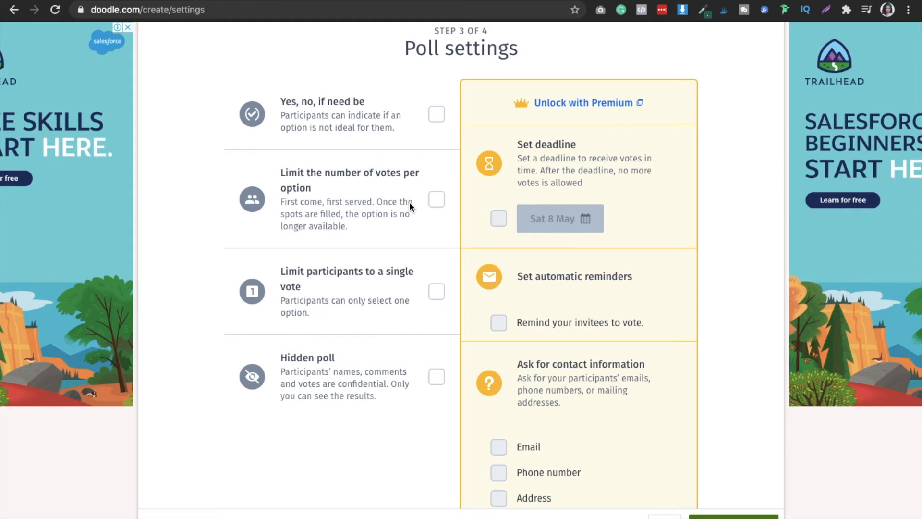
mouse_move(328, 249)
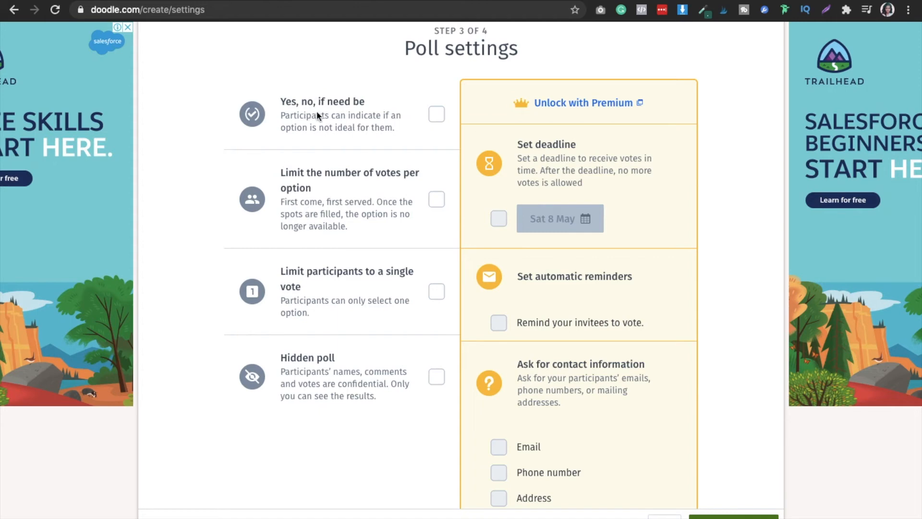
mouse_move(315, 259)
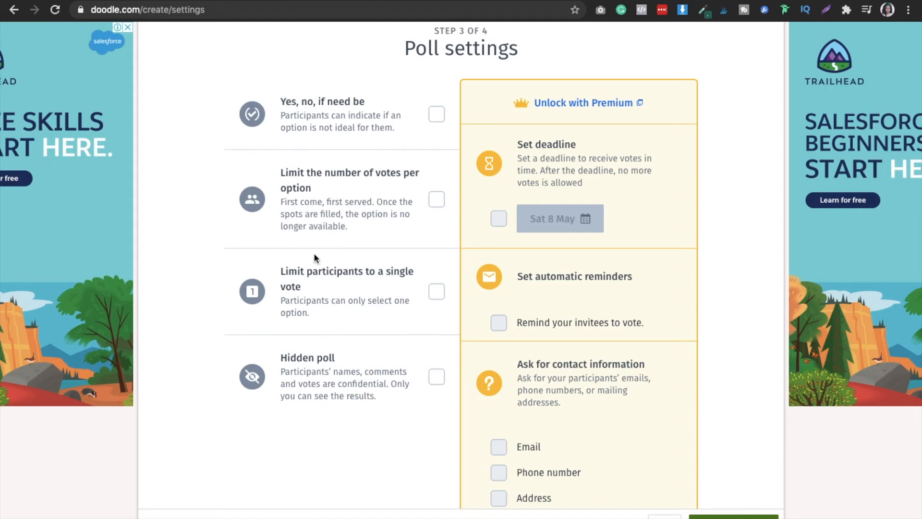
mouse_move(575, 422)
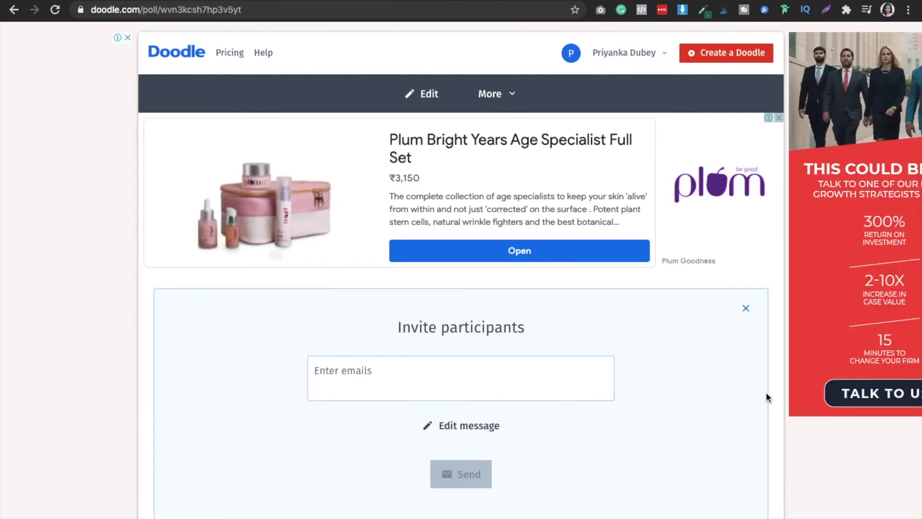
Step: Reveal the published poll's voting link under Invite participants and copy it
scroll(down, 3)
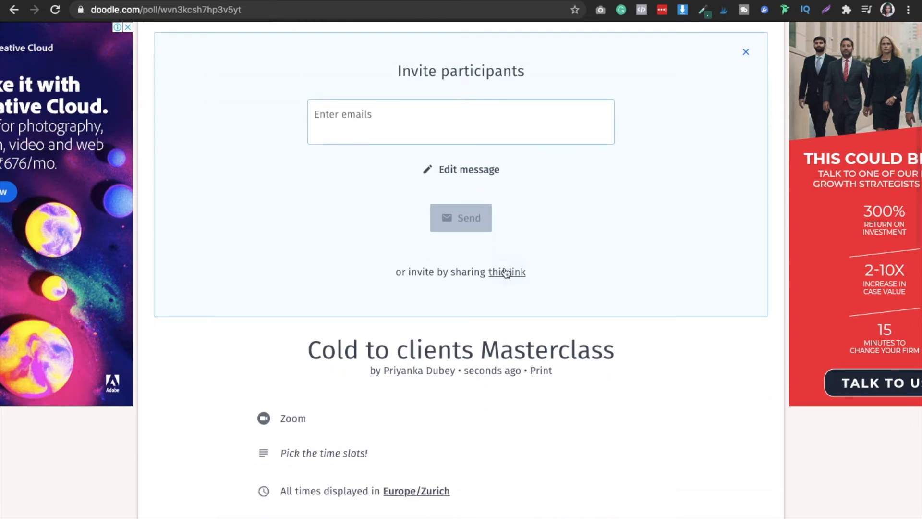
click(506, 271)
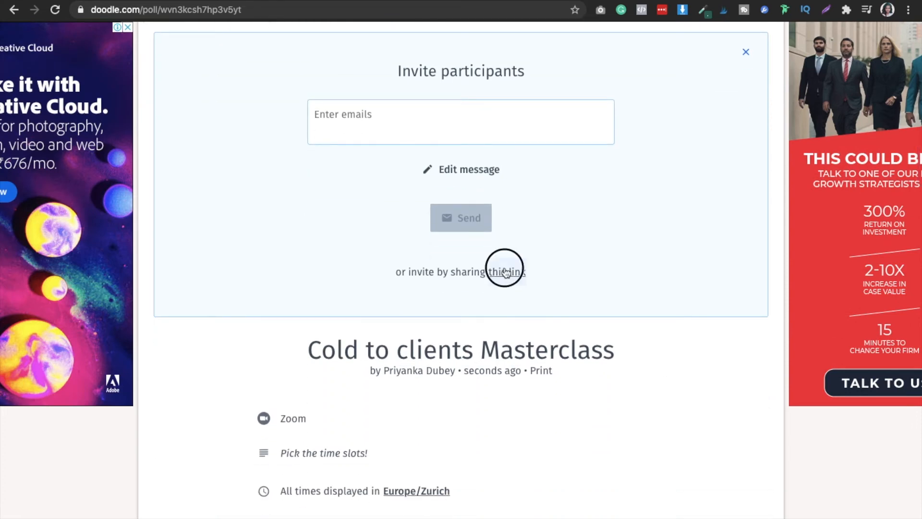
click(507, 271)
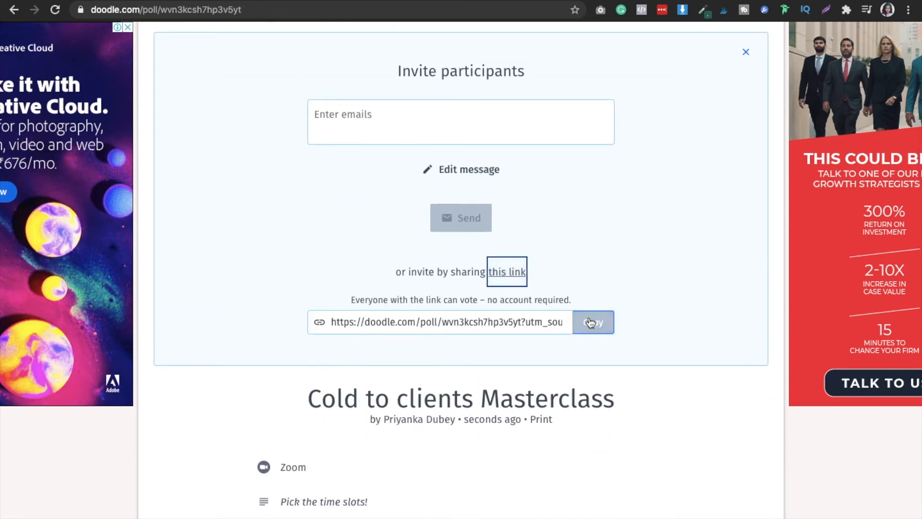
click(592, 322)
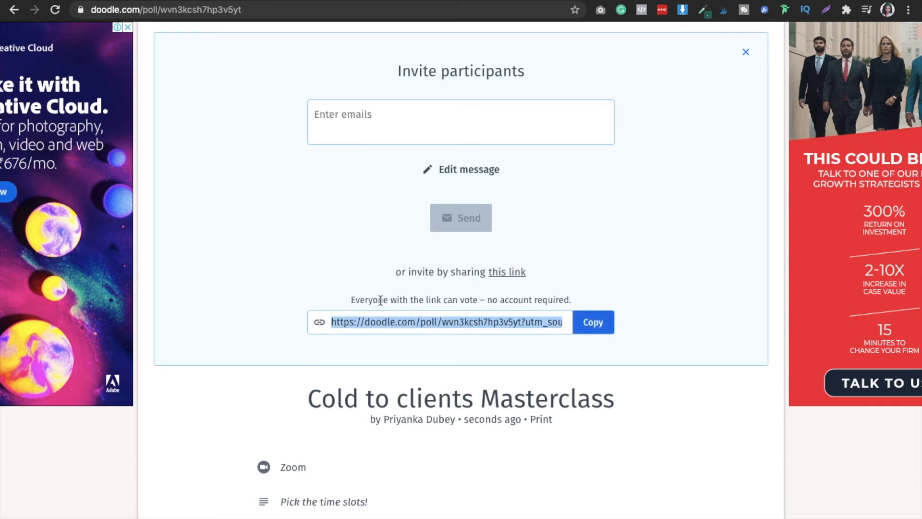
mouse_move(631, 302)
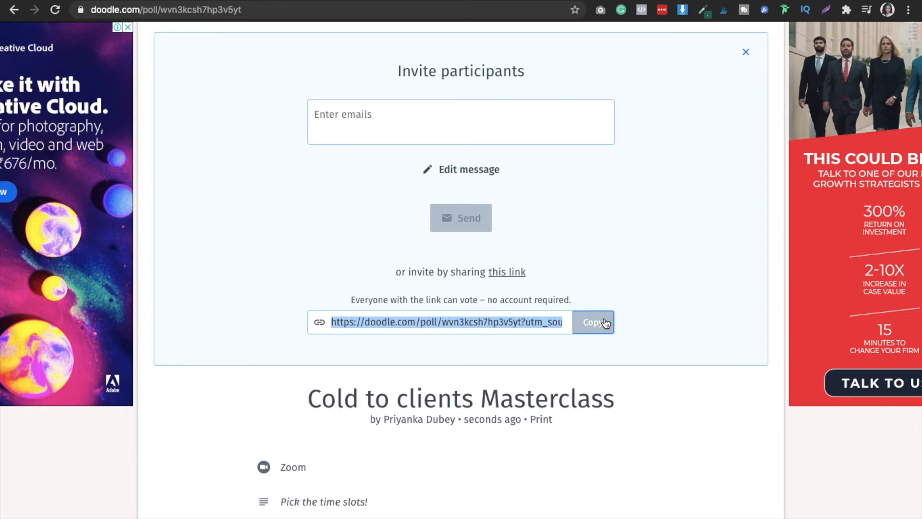
click(593, 322)
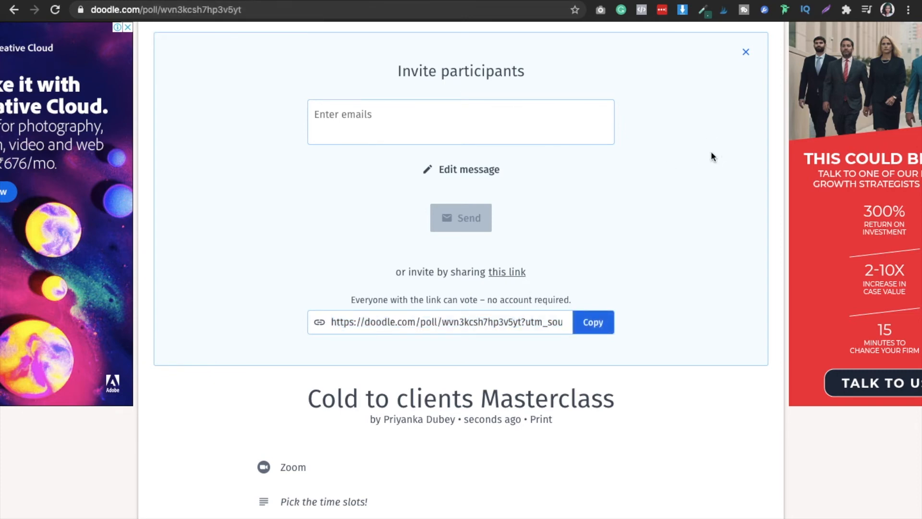
scroll(down, 3)
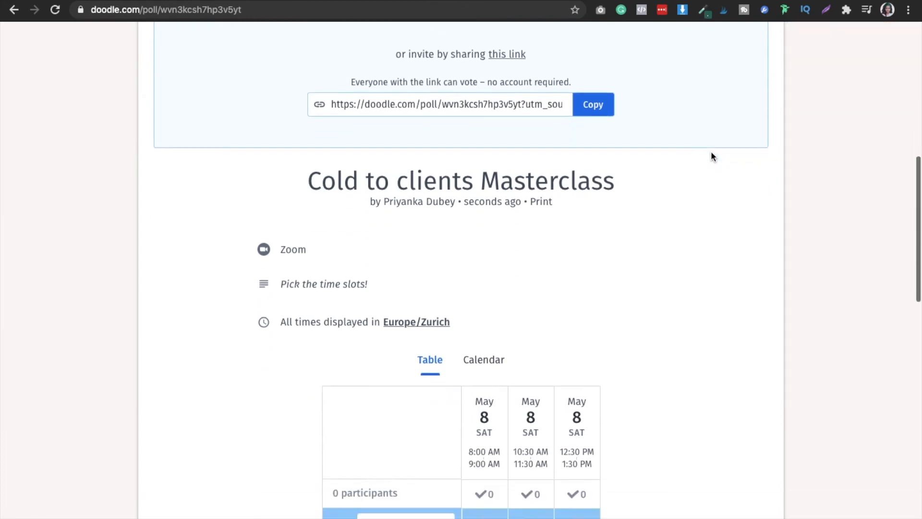
scroll(down, 3)
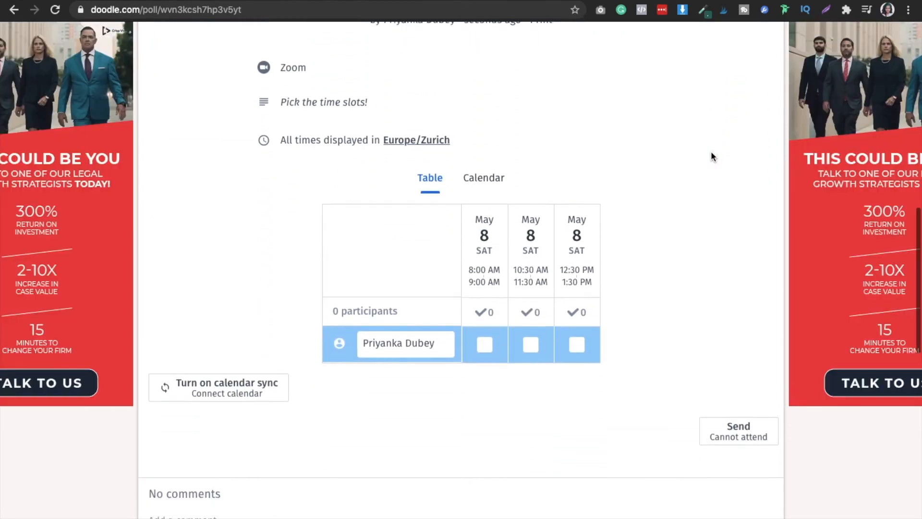
scroll(down, 3)
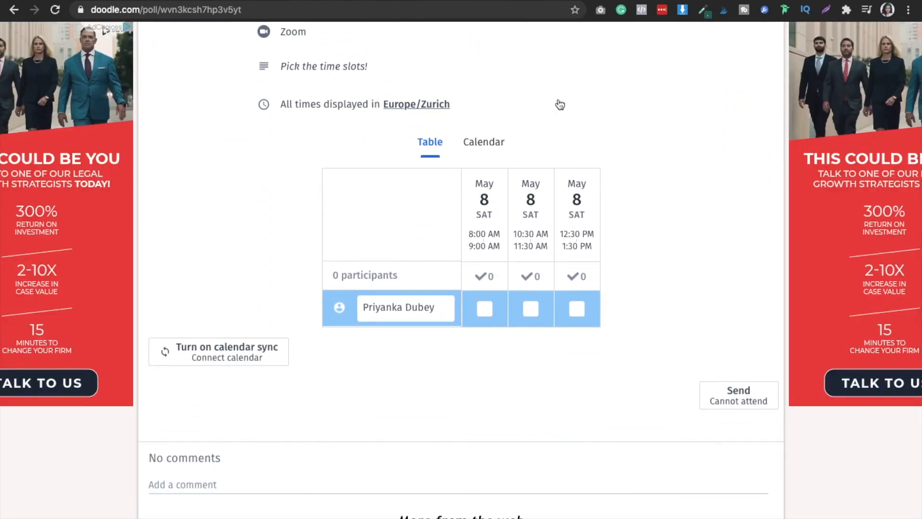
scroll(down, 3)
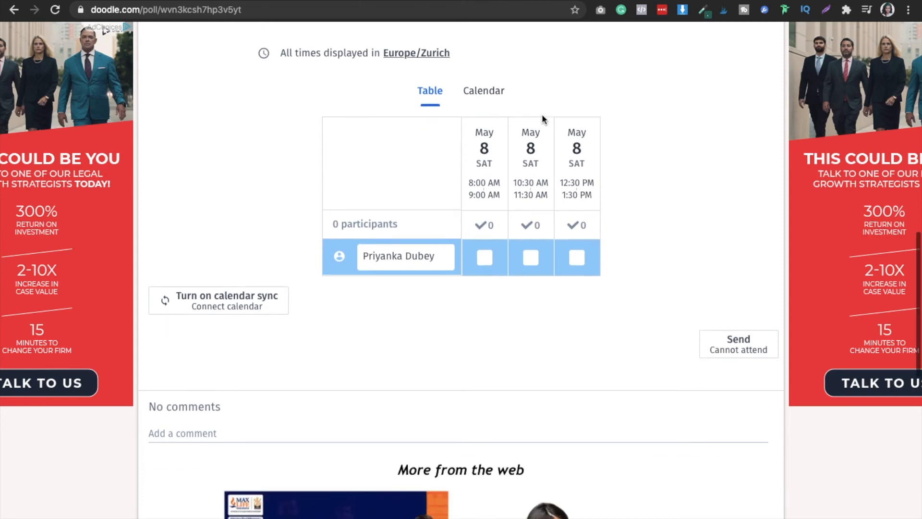
scroll(up, 3)
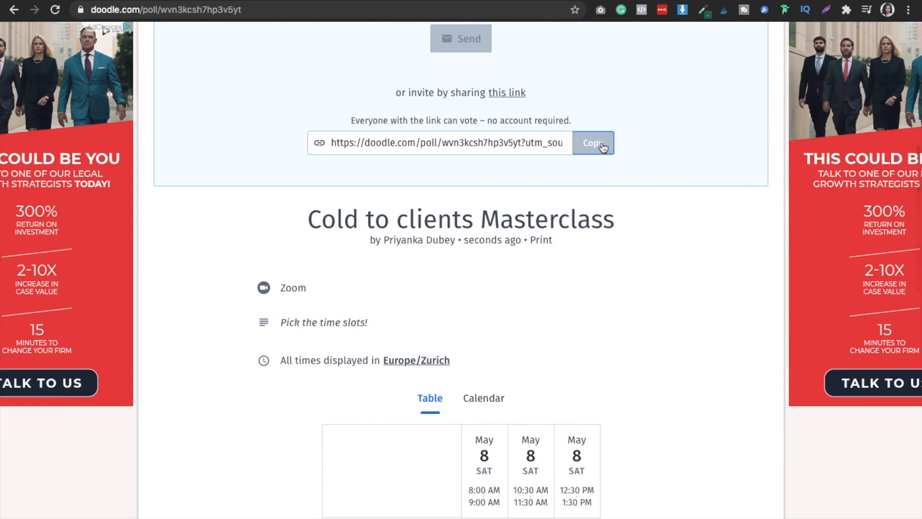
mouse_move(592, 143)
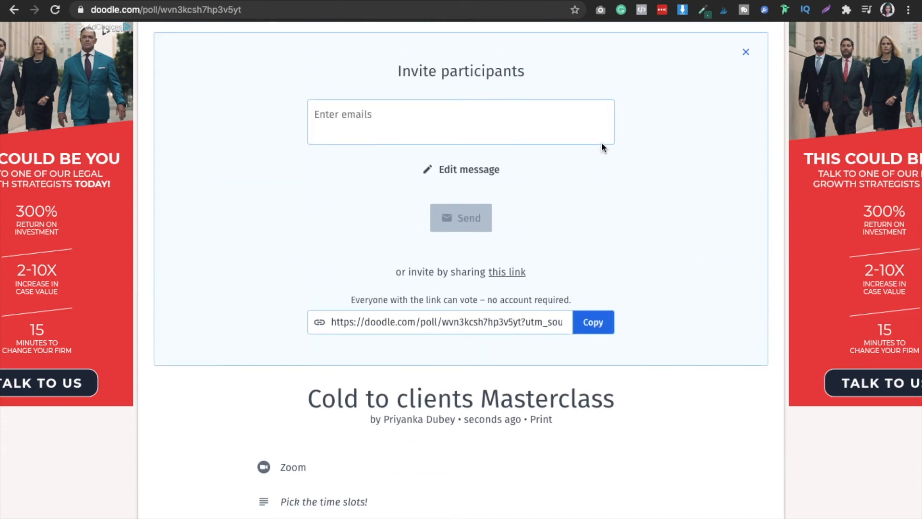
scroll(down, 3)
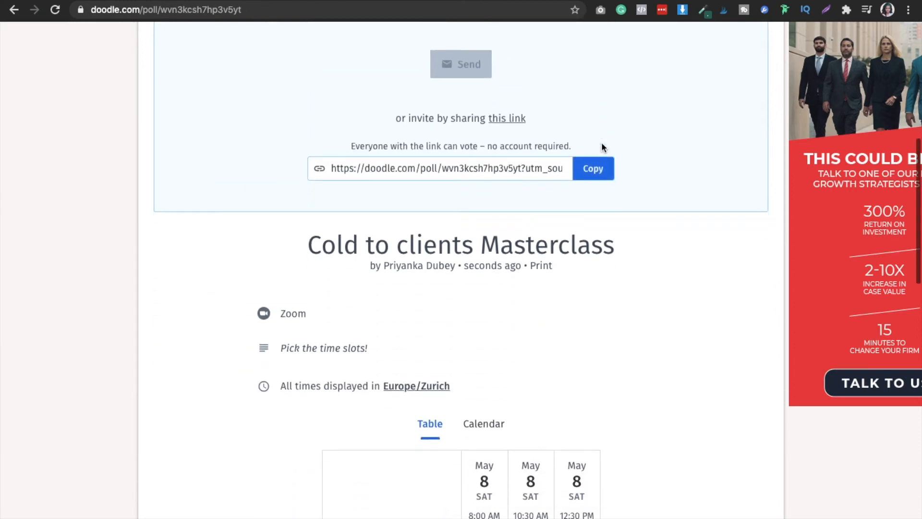
scroll(down, 3)
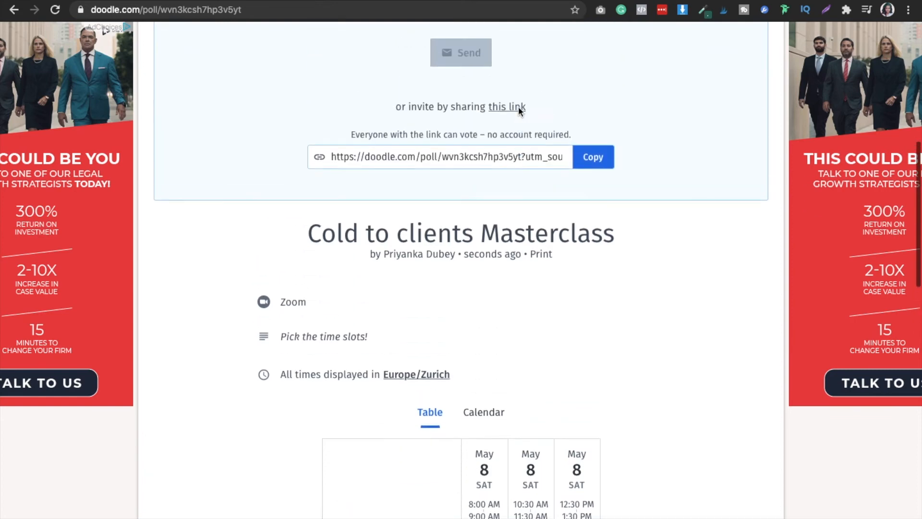
scroll(down, 3)
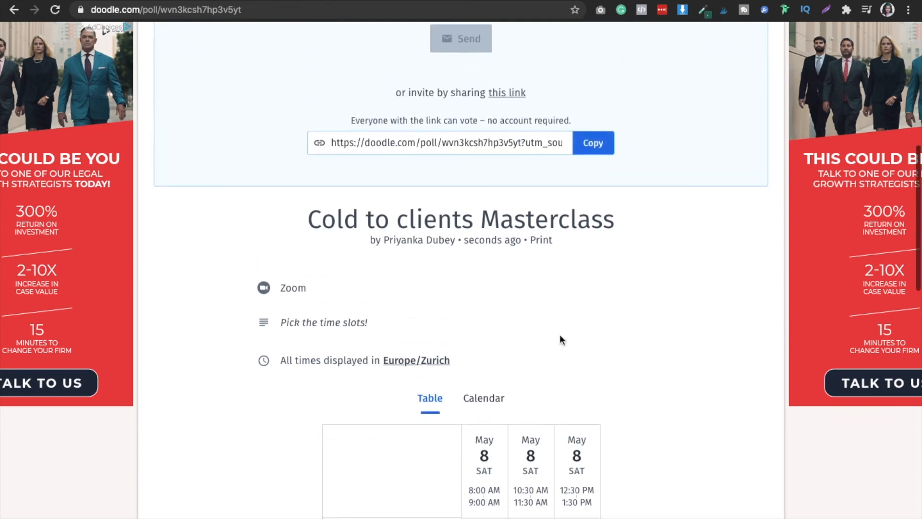
scroll(down, 3)
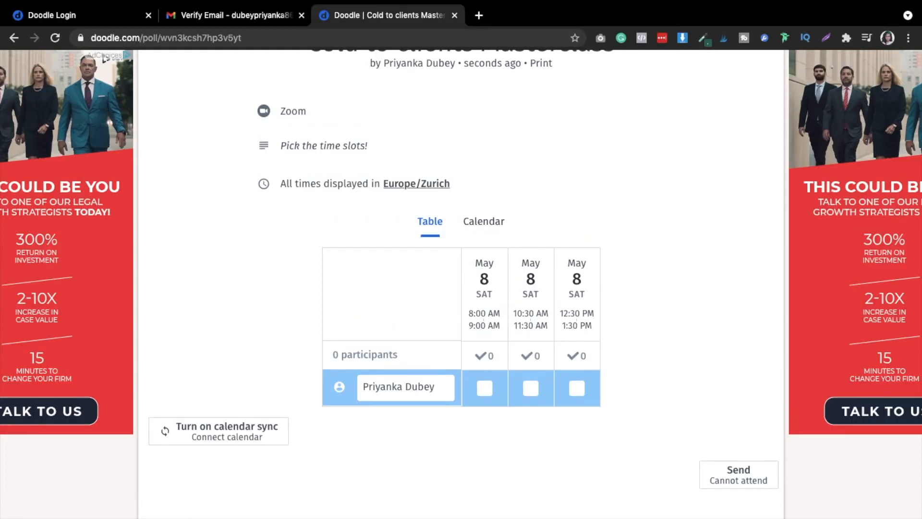
Step: Leave the Premium trial confirmation page and go back to the poll's invite participants page
click(738, 470)
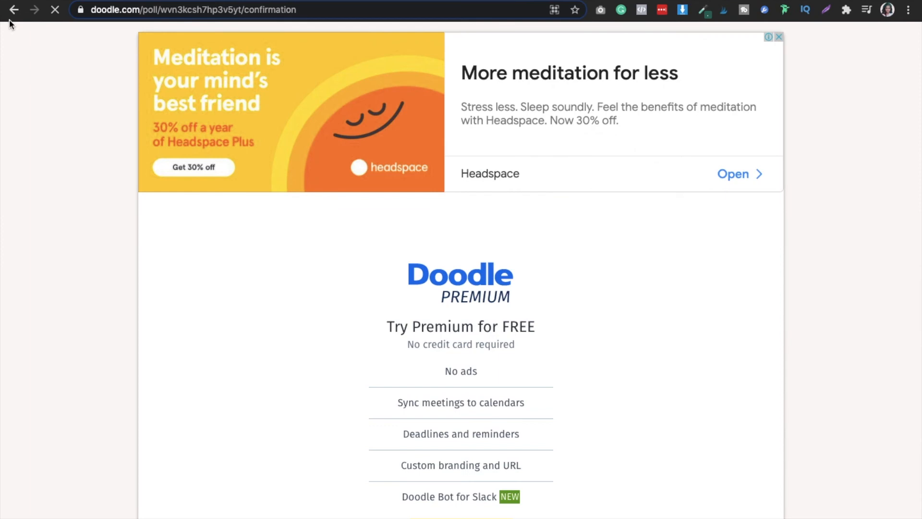
scroll(down, 3)
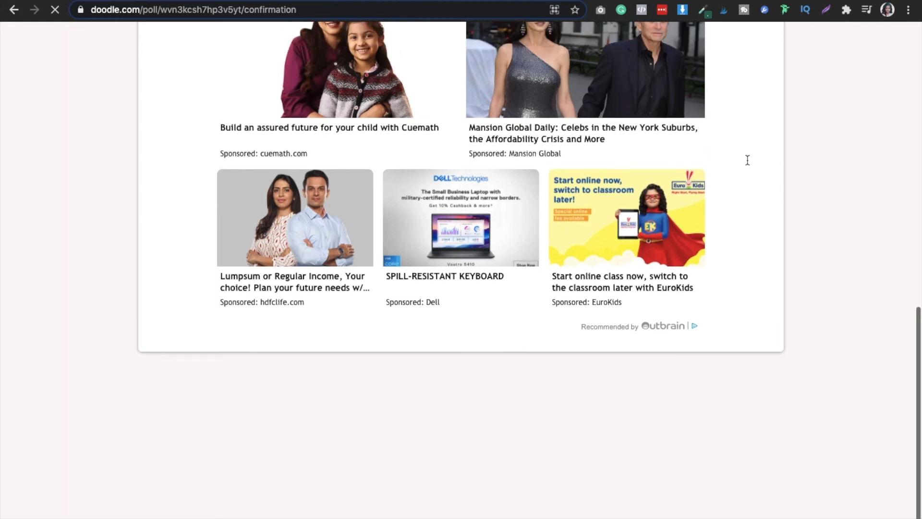
scroll(up, 3)
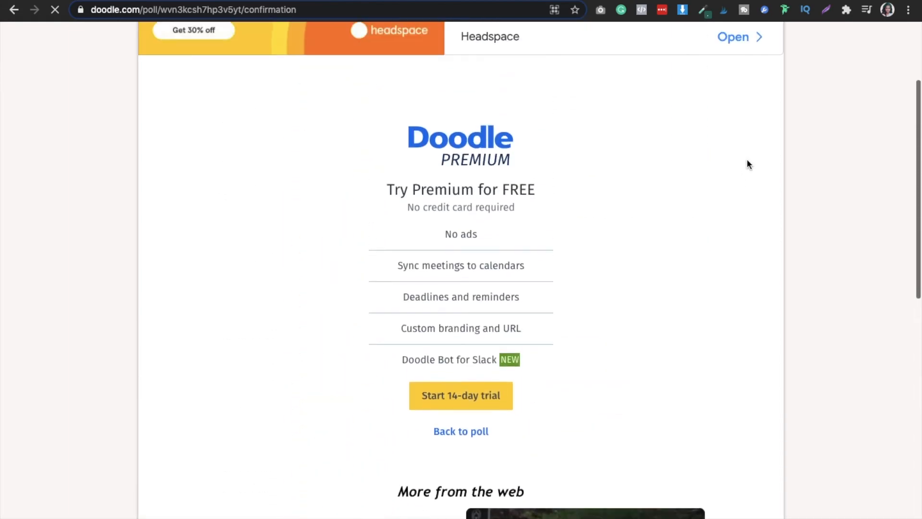
click(14, 10)
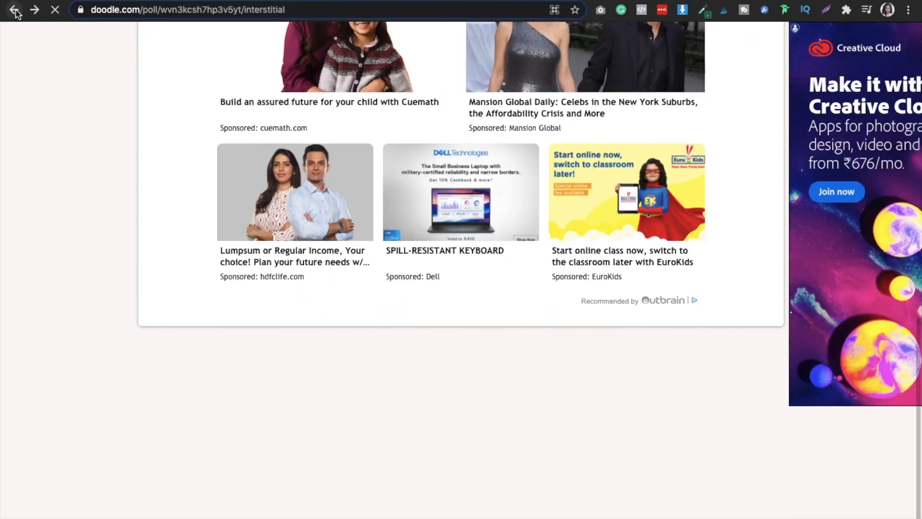
click(14, 10)
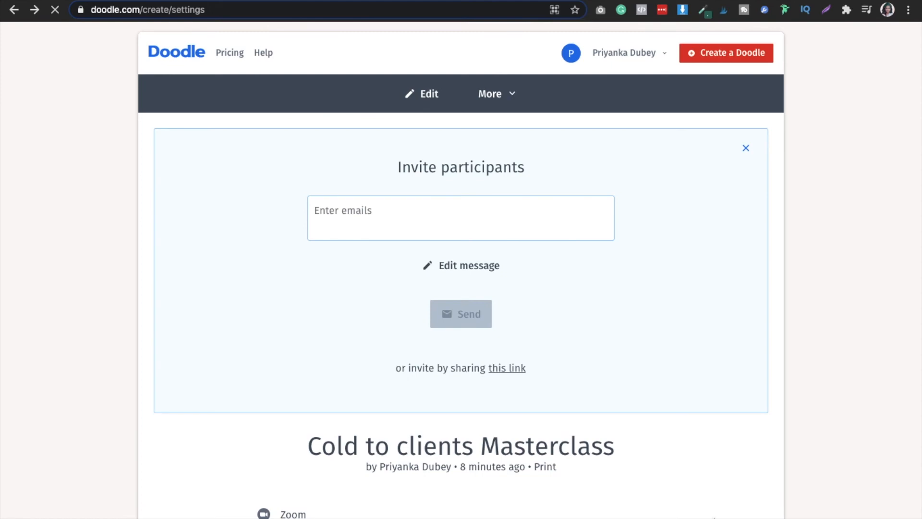
Step: Review the poll table, then reveal the poll's shareable voting link with its Copy button
scroll(down, 3)
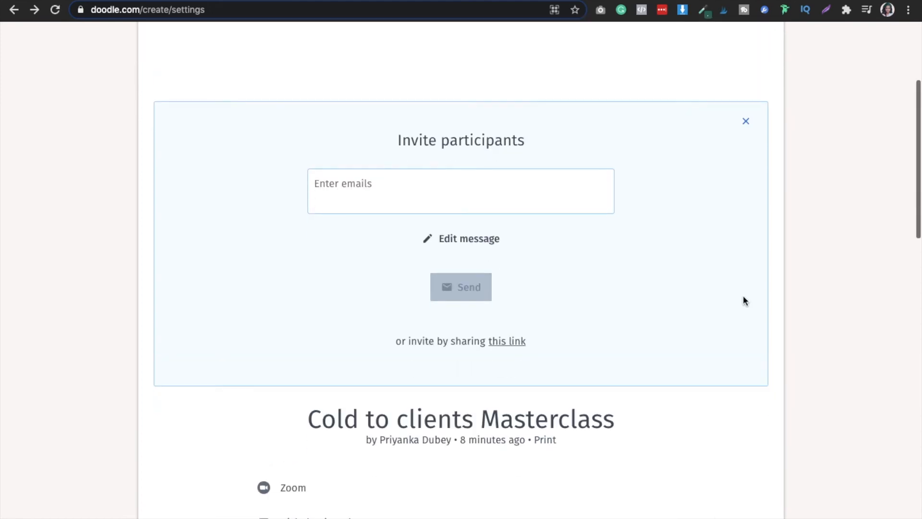
click(746, 121)
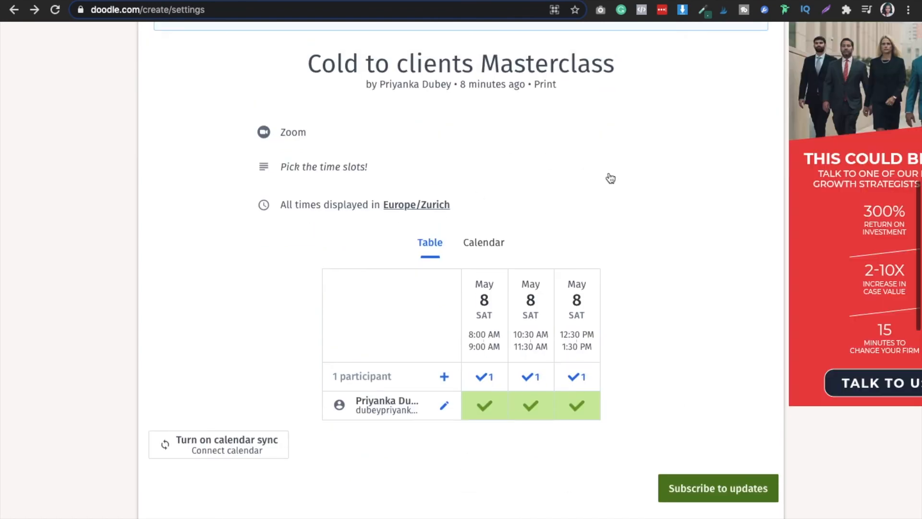
click(444, 377)
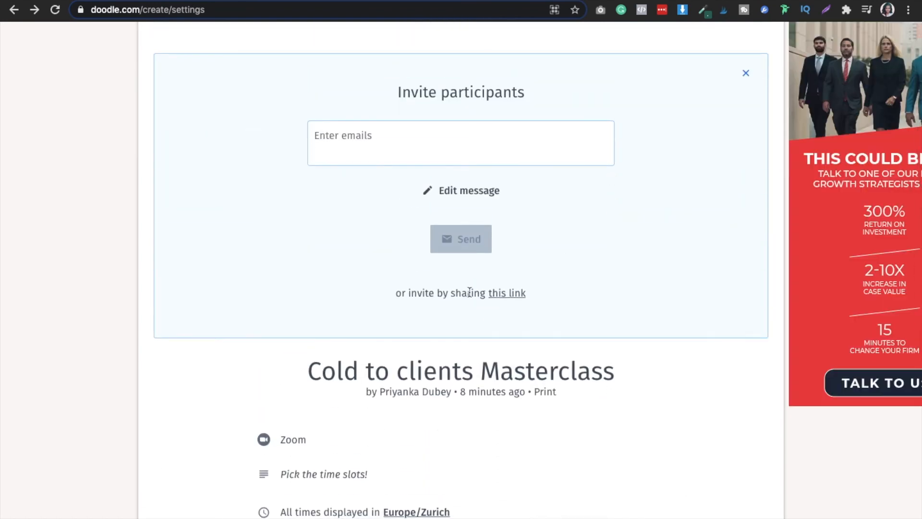
click(506, 293)
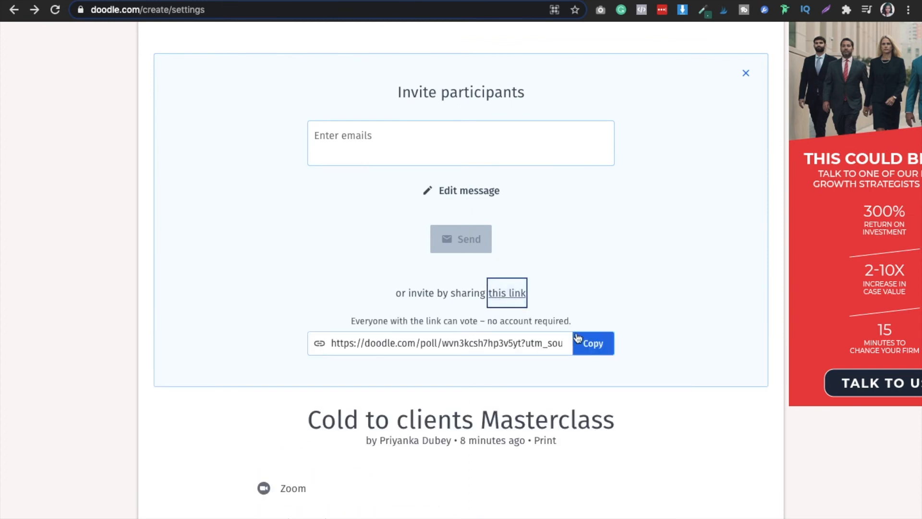
mouse_move(568, 347)
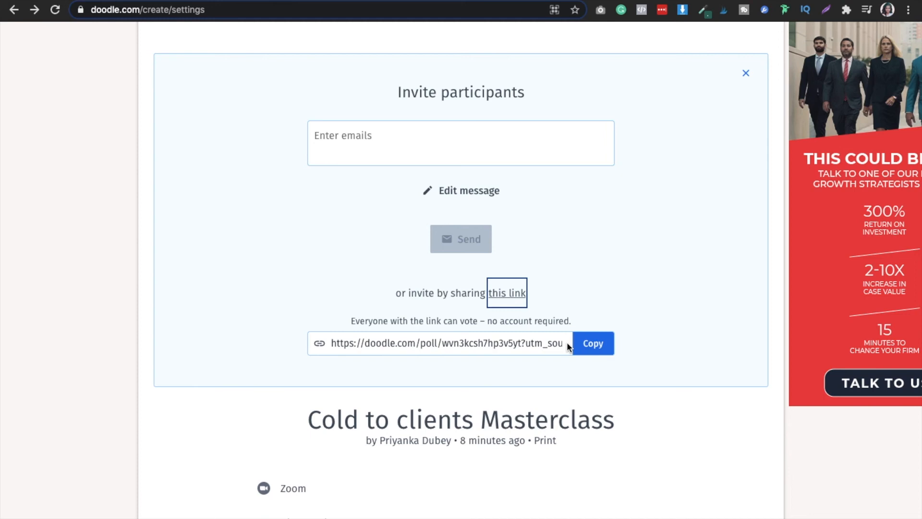
mouse_move(549, 292)
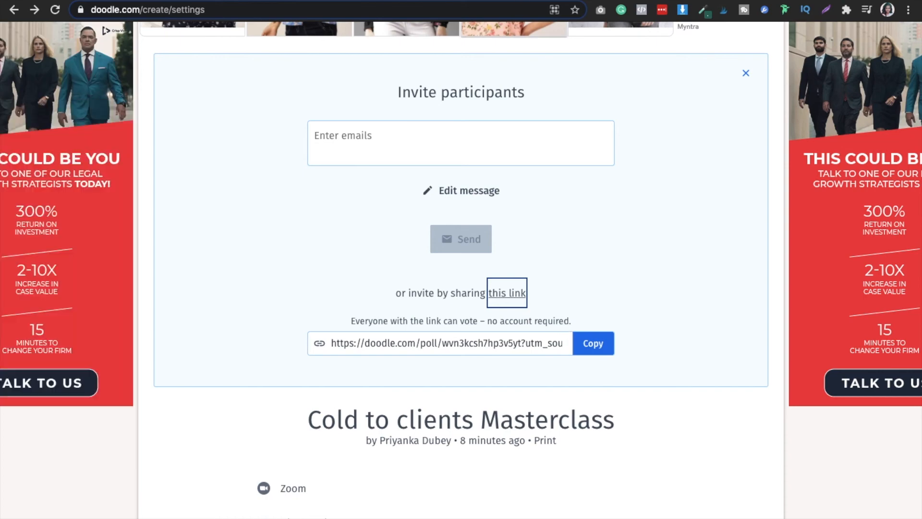
Step: Load the public voting page via the share link, showing one participant's three May 8 ticks
click(507, 293)
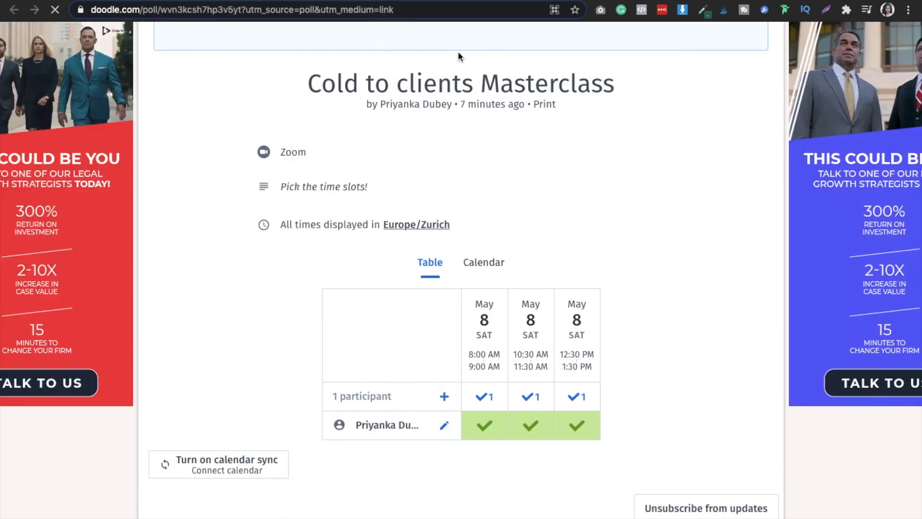
mouse_move(442, 425)
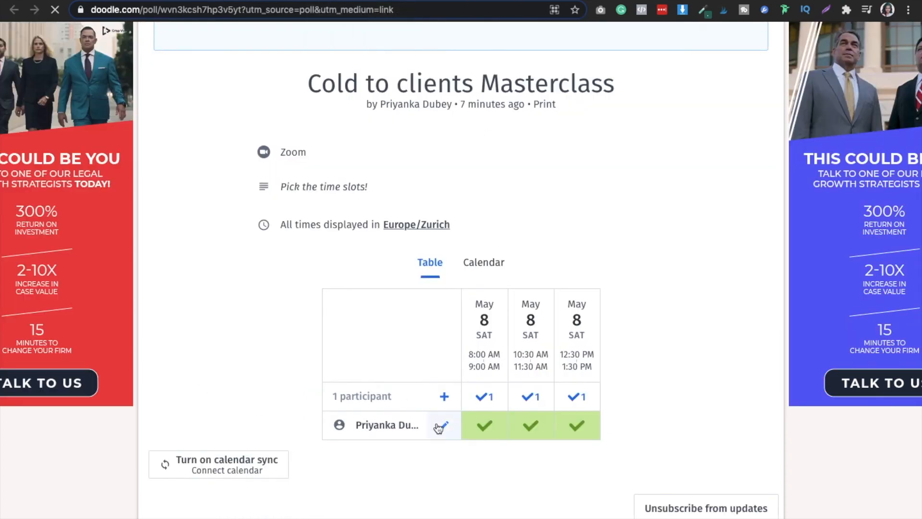
mouse_move(408, 435)
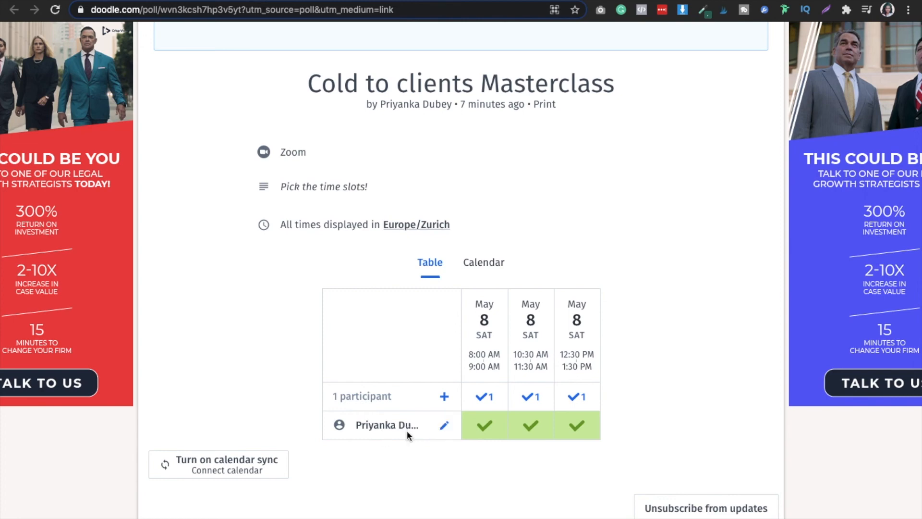
mouse_move(427, 403)
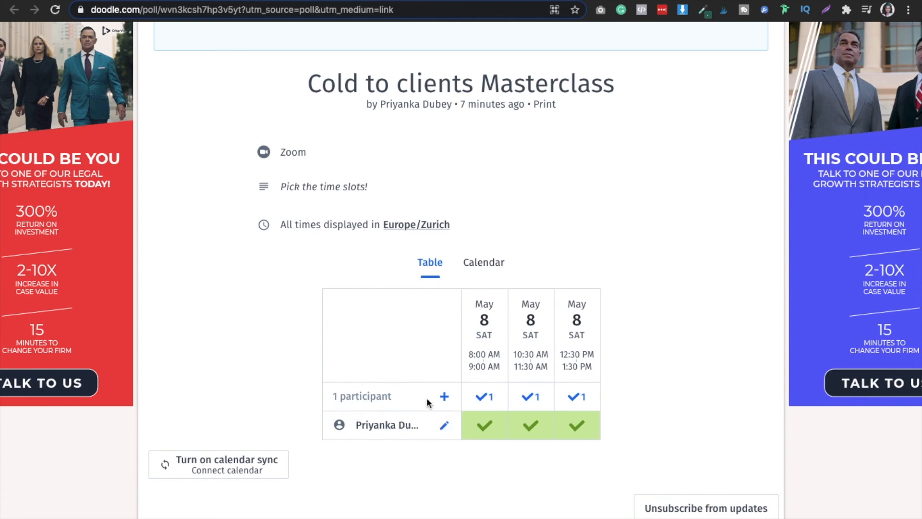
mouse_move(443, 396)
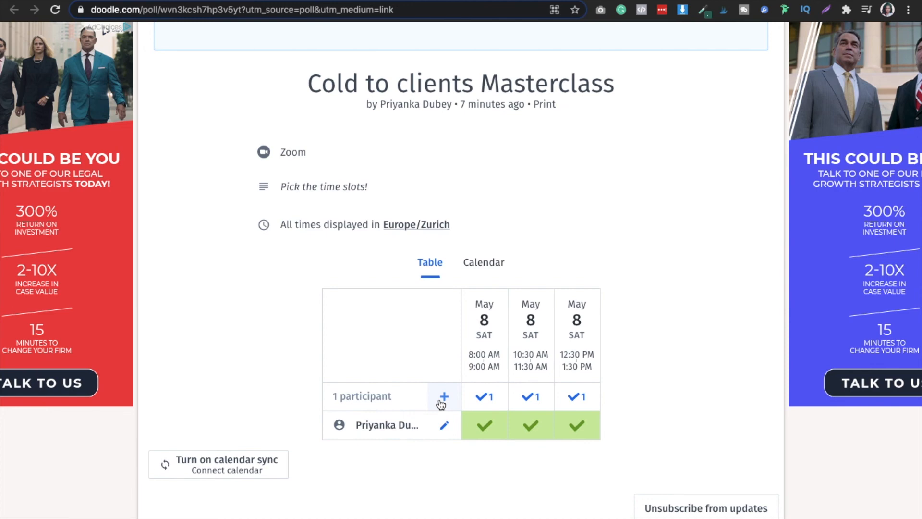
Step: Add participant 'Priya' marked available at 10:30 AM and 12:30 PM on May 8 and submit the vote
click(442, 397)
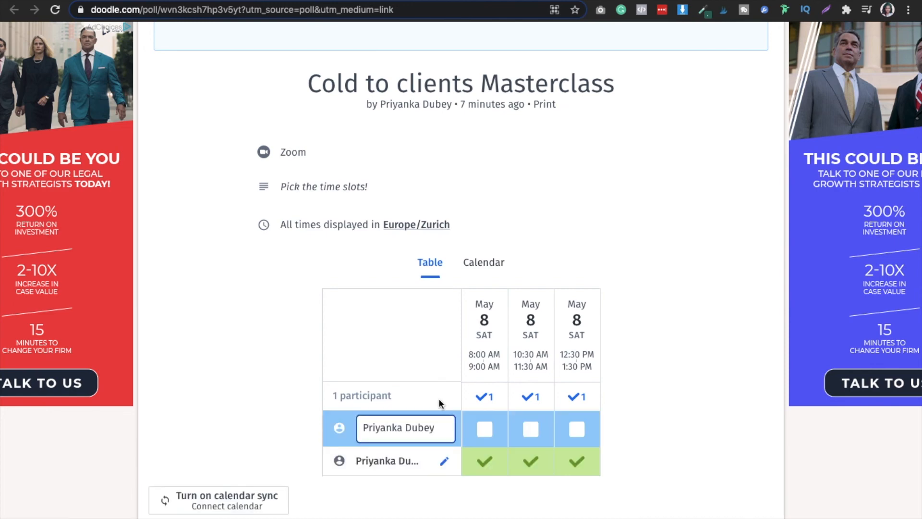
key(BackSpace)
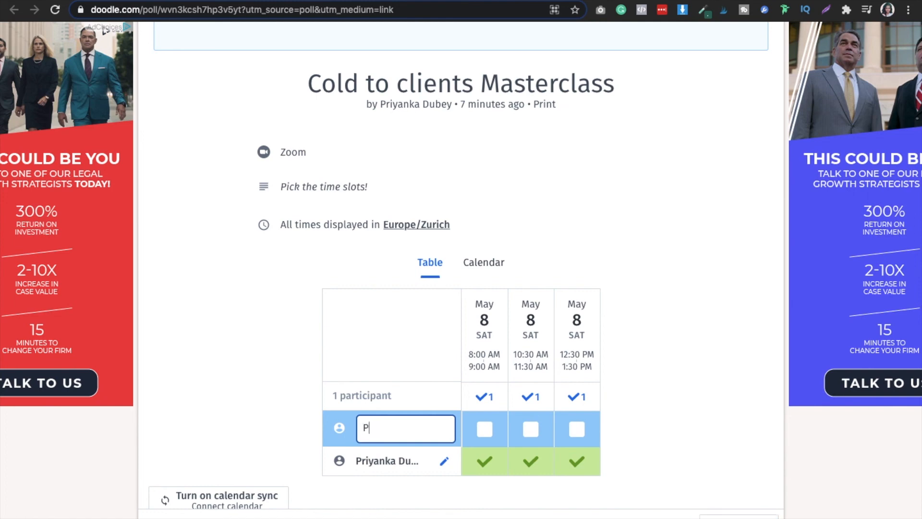
text(riya)
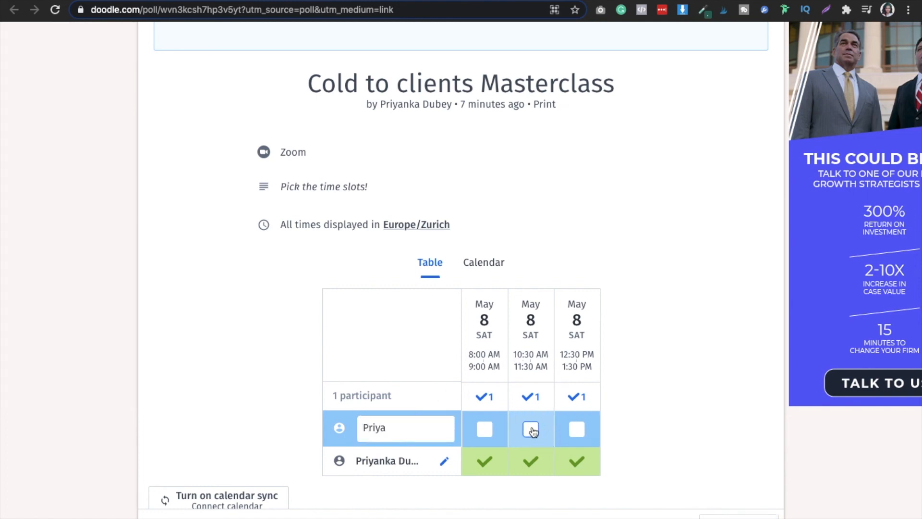
click(530, 429)
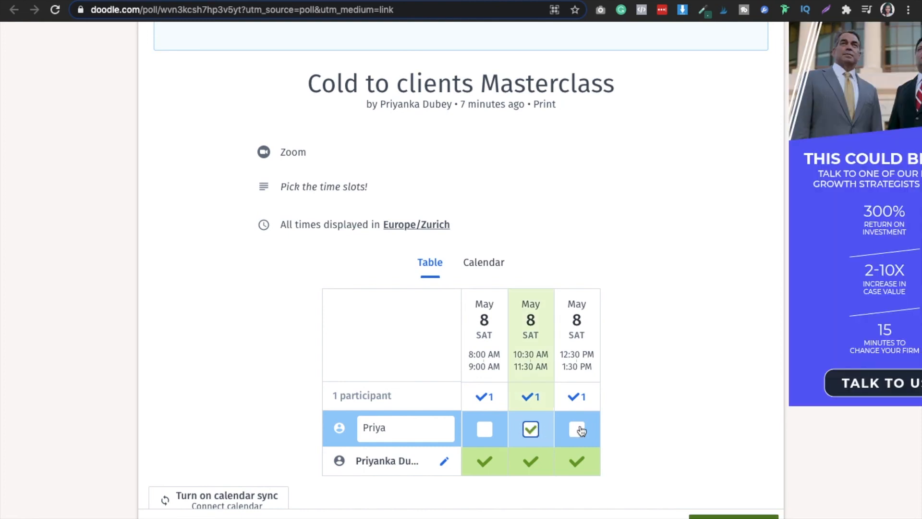
click(575, 428)
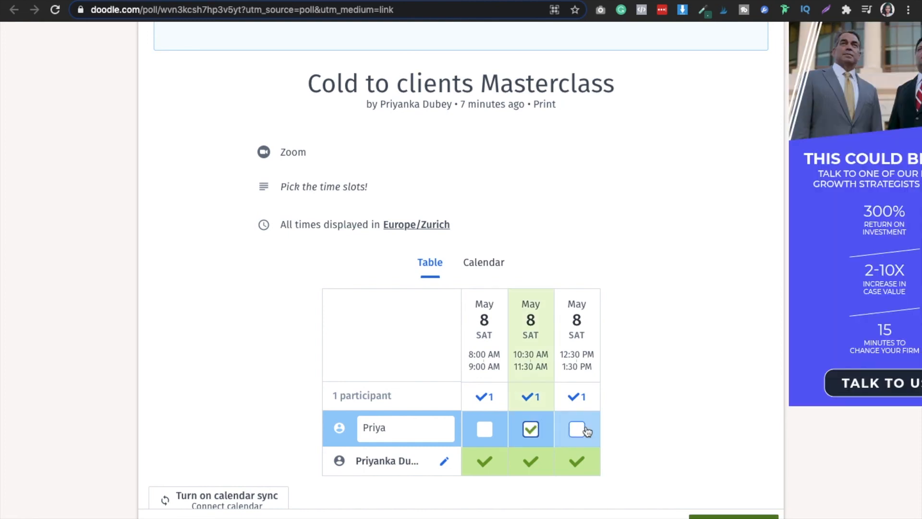
click(576, 429)
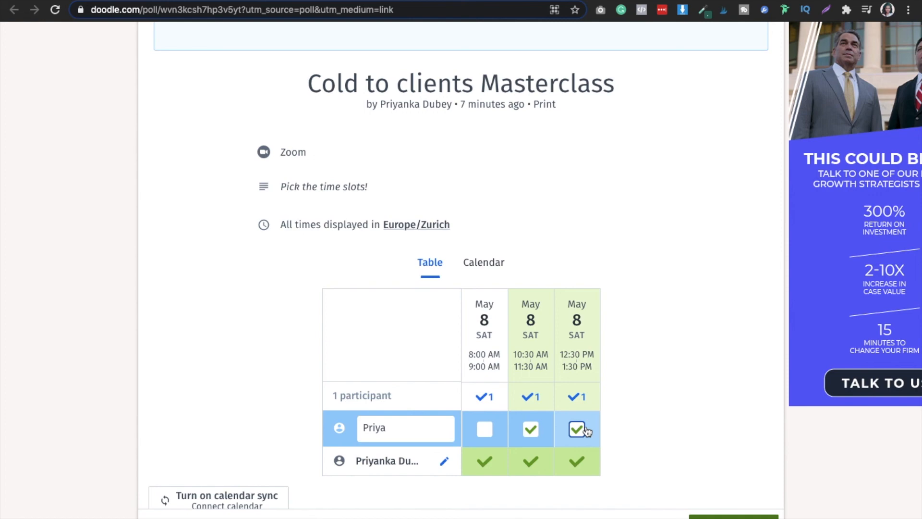
click(576, 429)
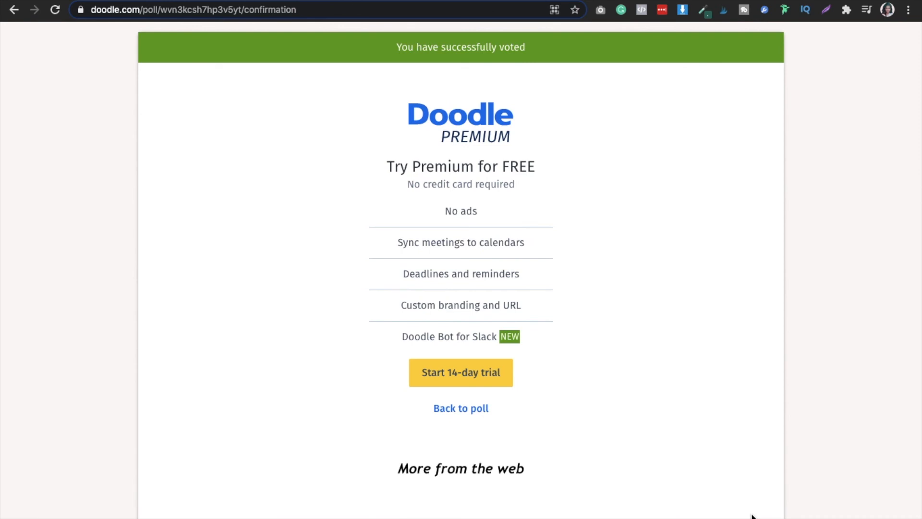
Step: Scroll through the 'You have successfully voted' confirmation before returning to the poll's invite page
scroll(down, 3)
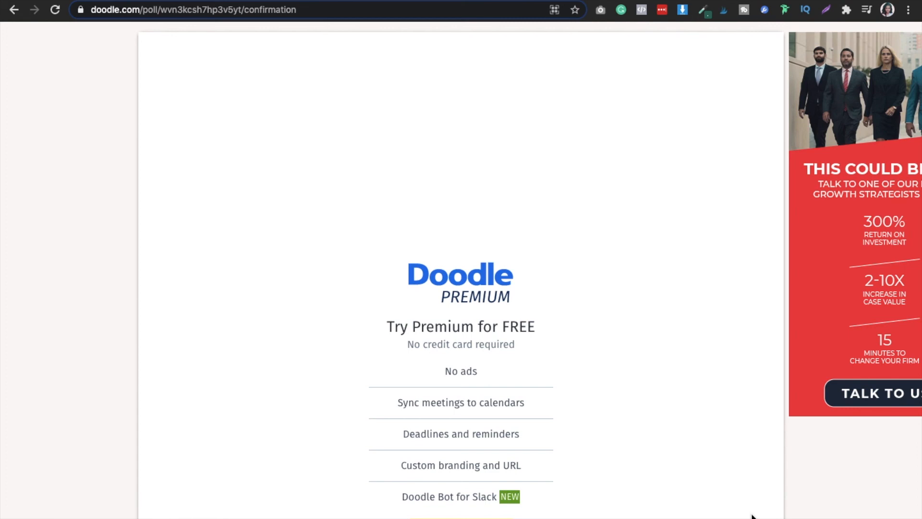
mouse_move(597, 228)
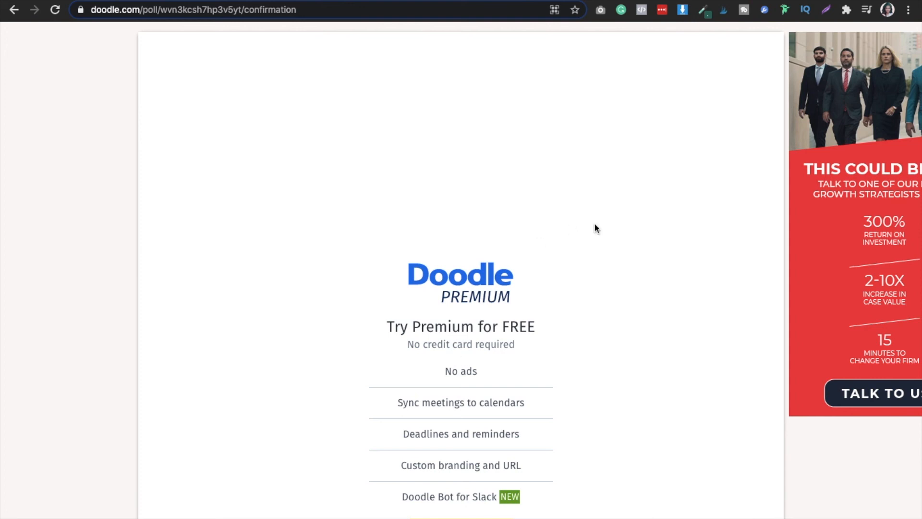
scroll(down, 3)
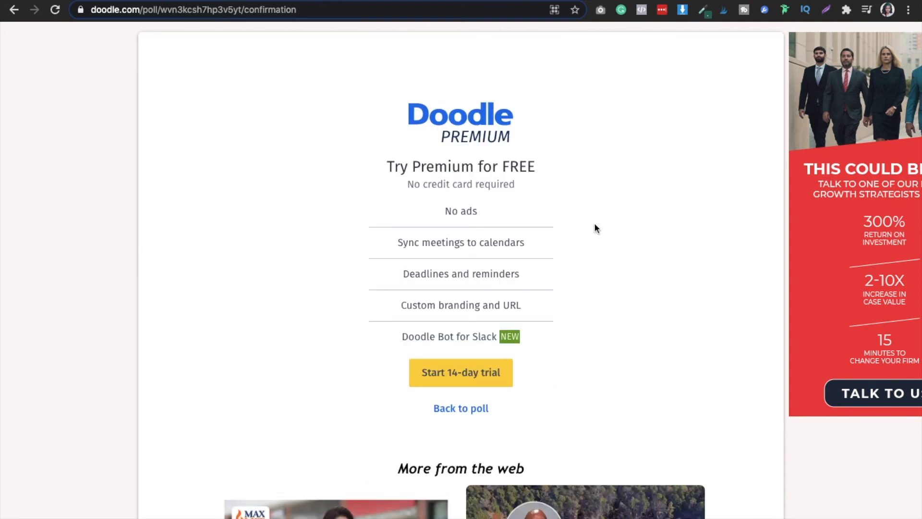
scroll(up, 3)
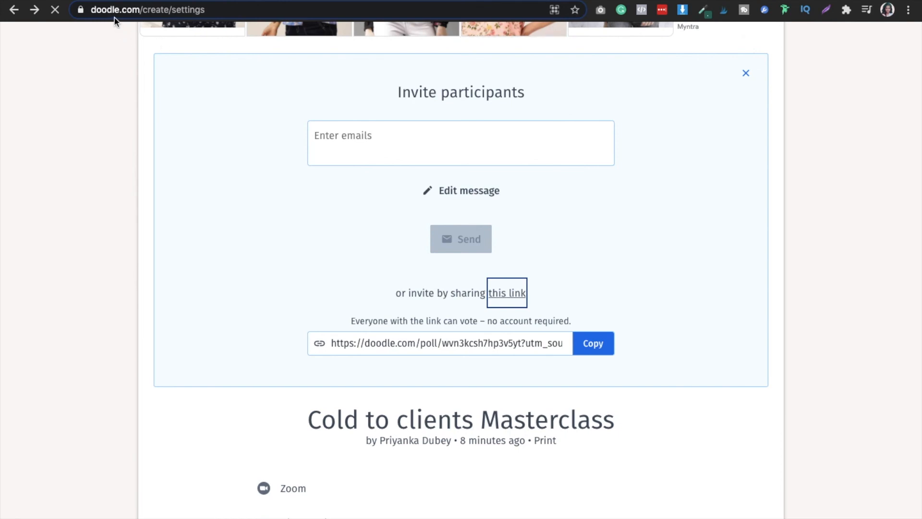
mouse_move(185, 52)
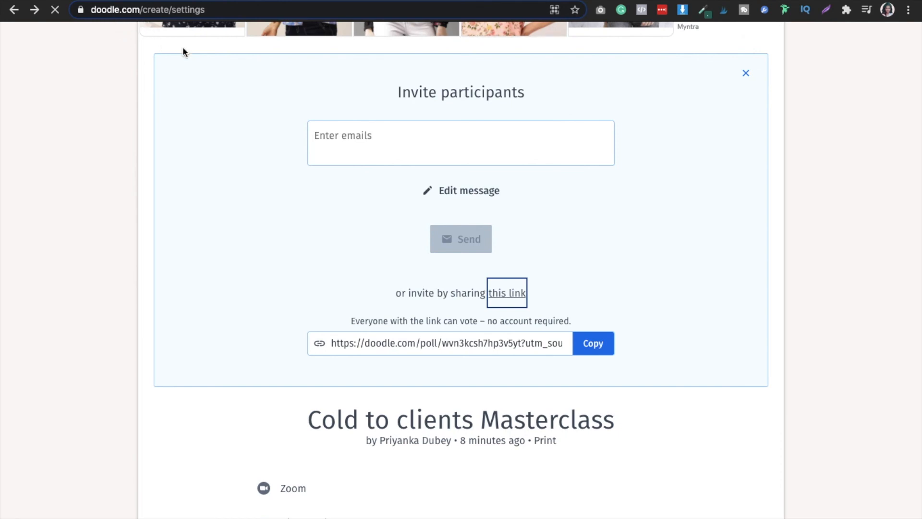